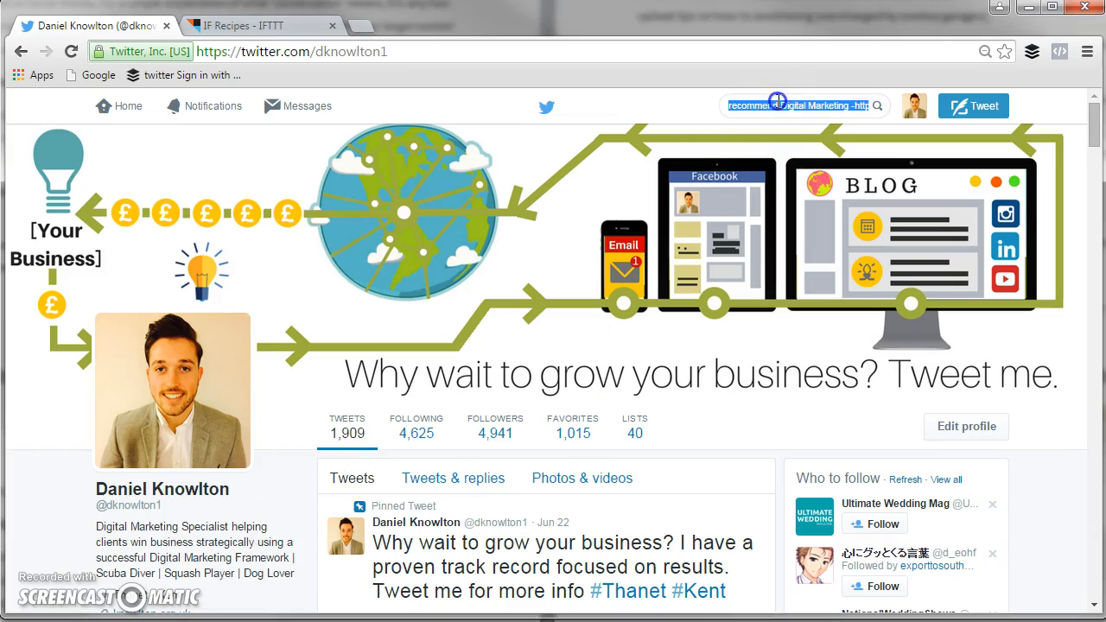
Replace the Twitter search query with 'recommend Digital Marketing -http -link'.
left_click(799, 105)
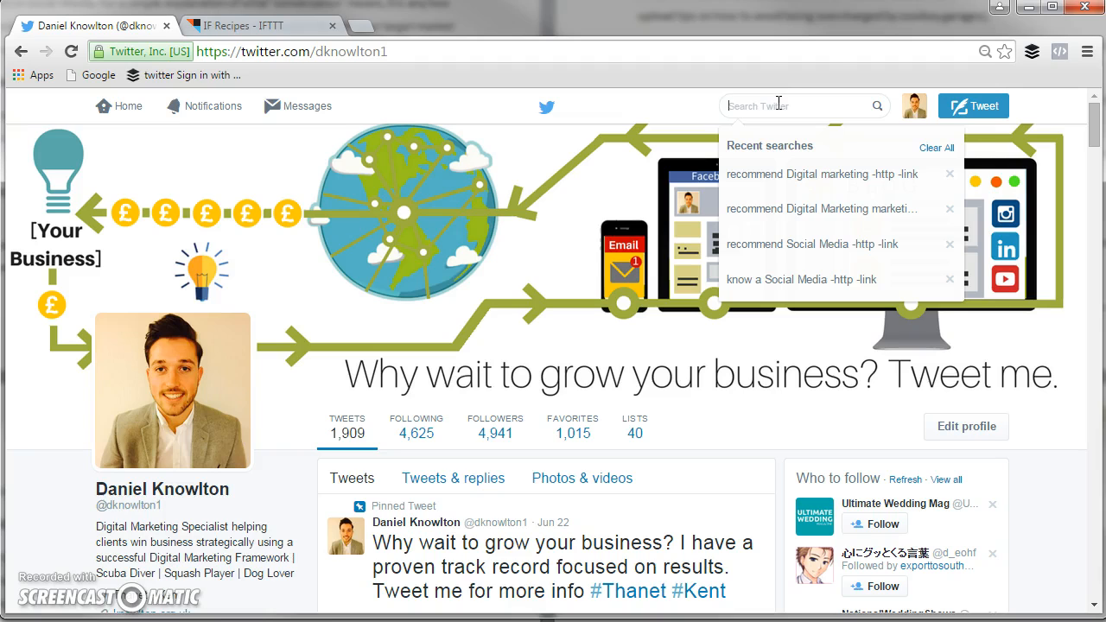
type("recommend")
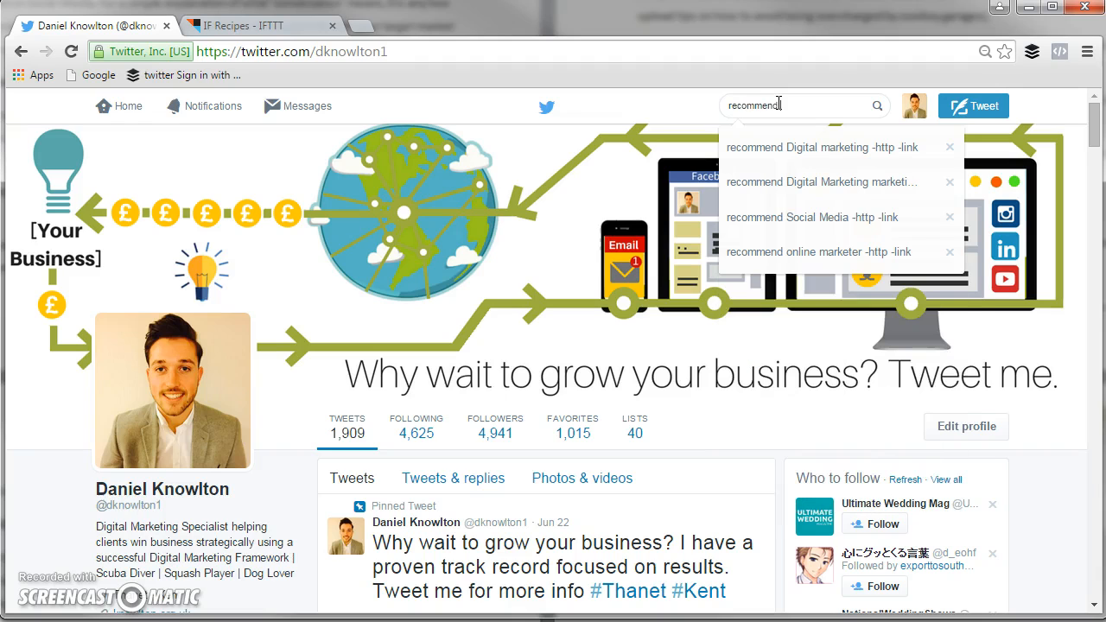
type("Digital Marketing")
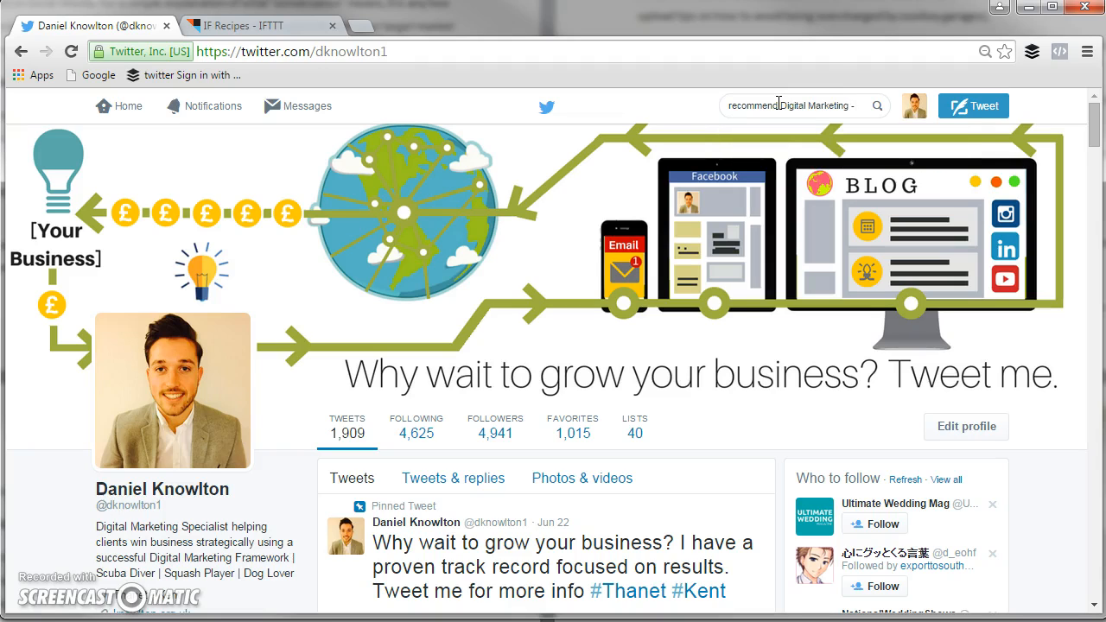
type("-http")
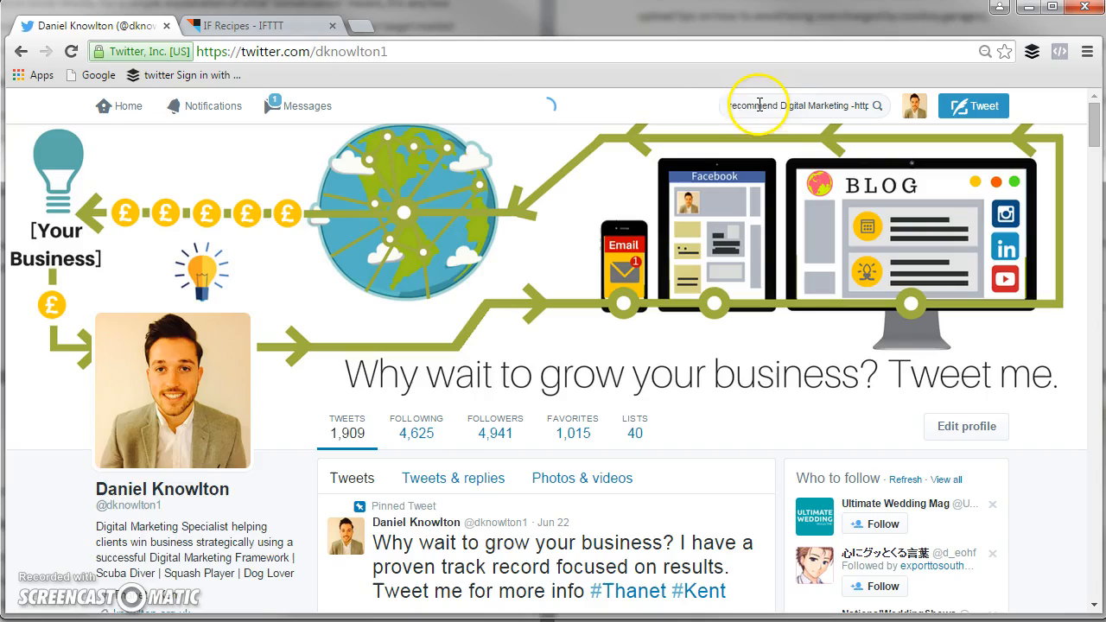
Run the 'recommend Digital Marketing -http -link' search and scroll through the matching tweets.
key("Return")
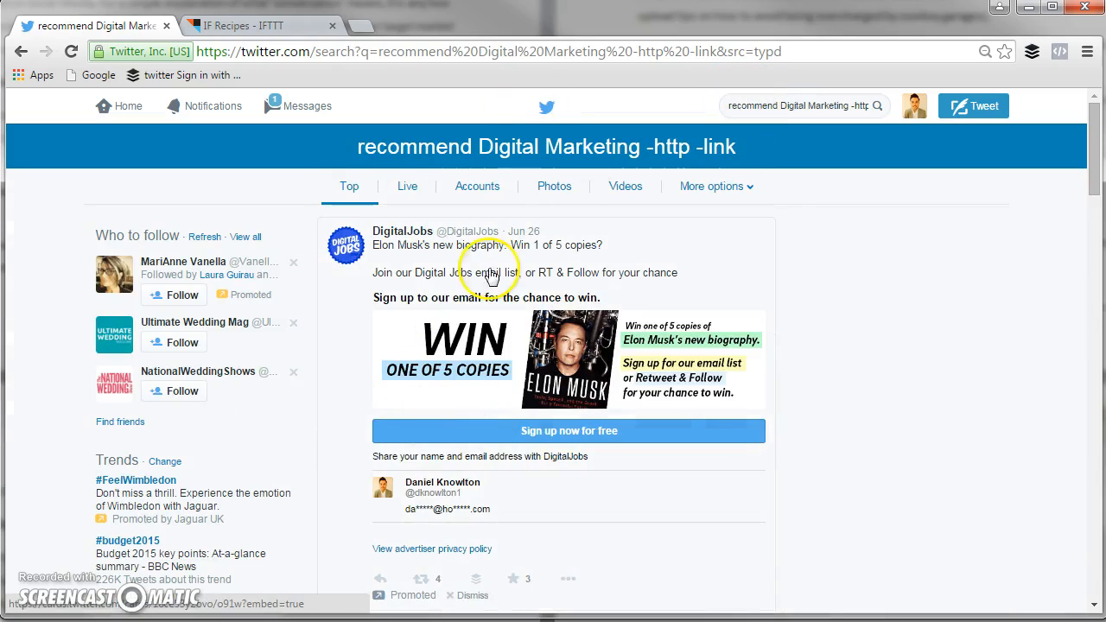
scroll("down", 3)
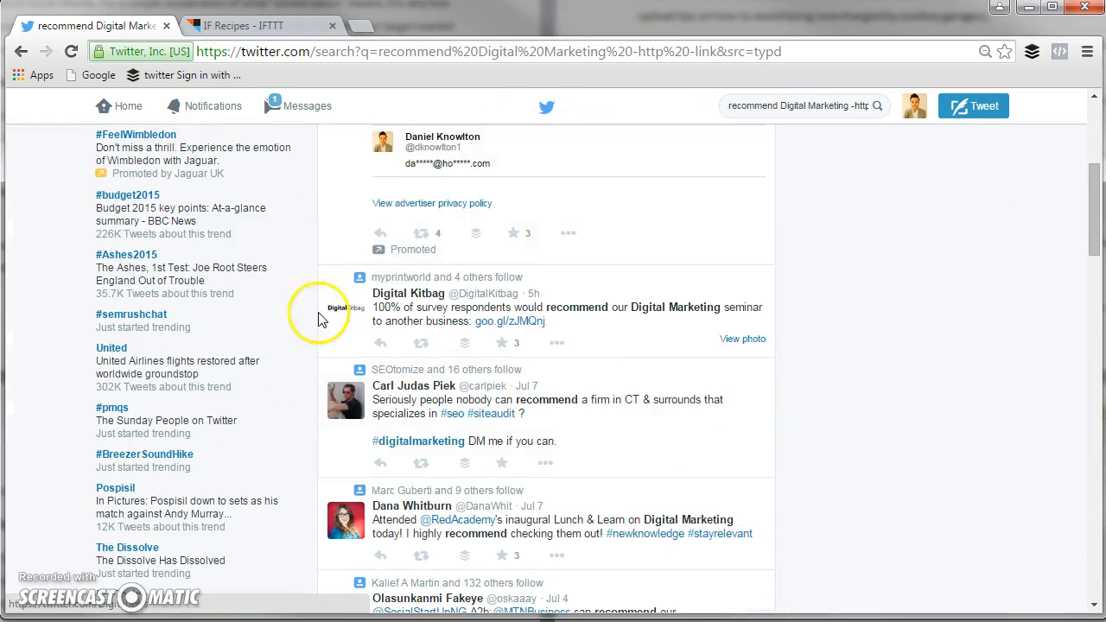
scroll("down", 3)
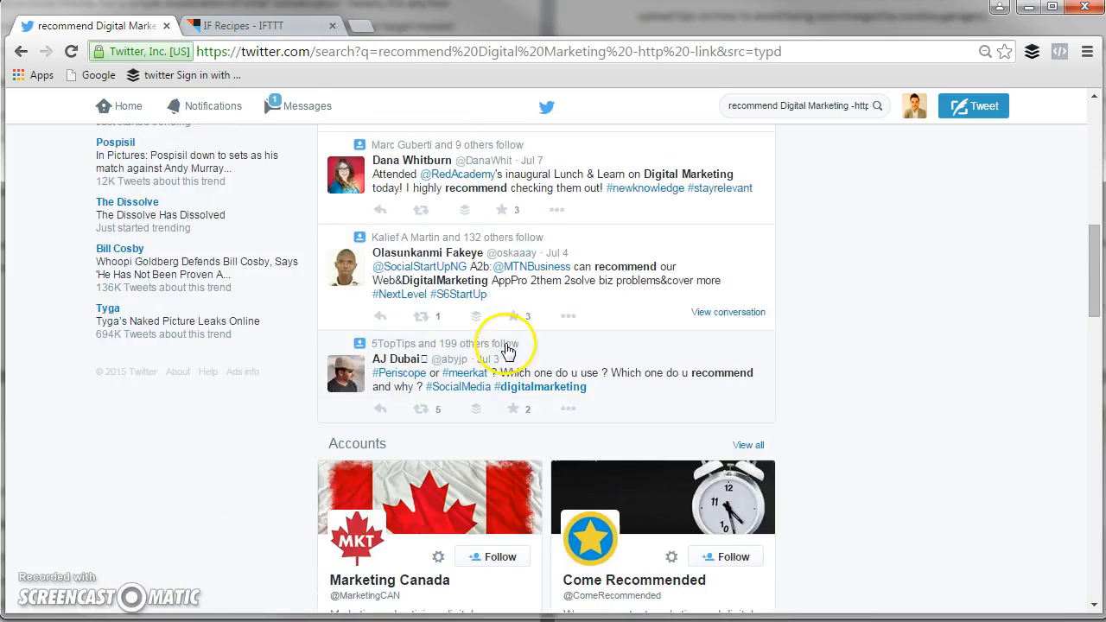
scroll("down", 3)
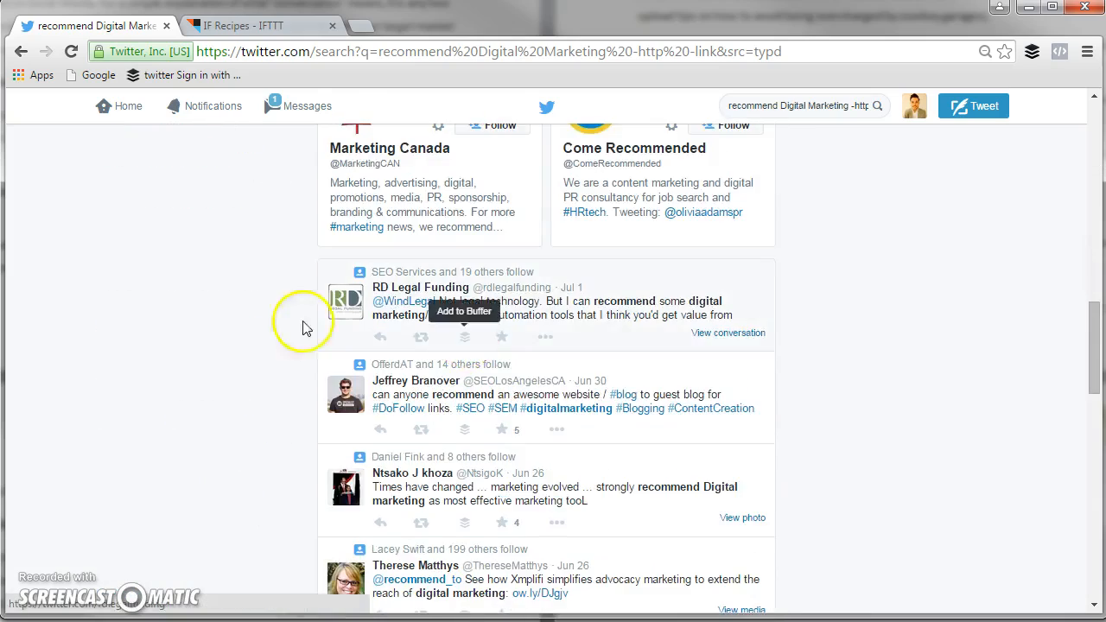
scroll("down", 3)
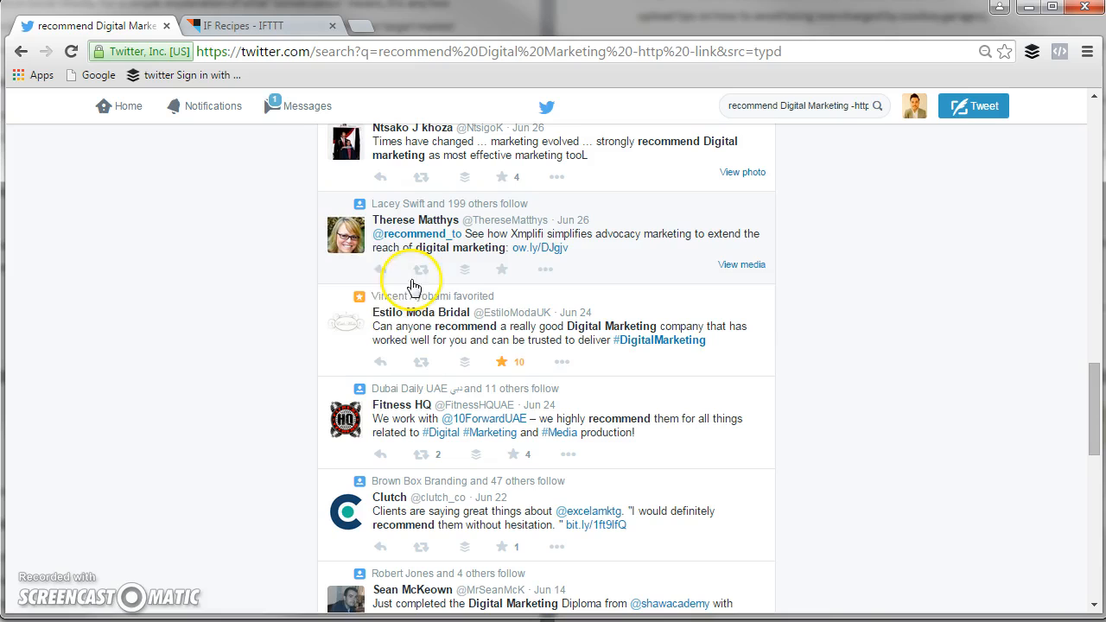
mouse_move(494, 313)
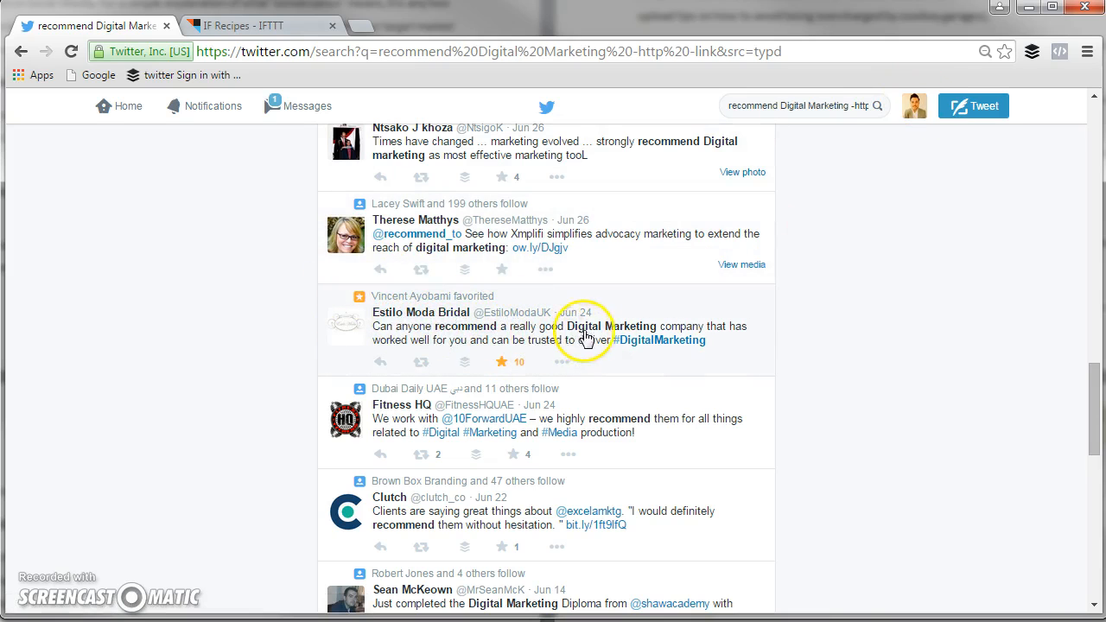
mouse_move(432, 352)
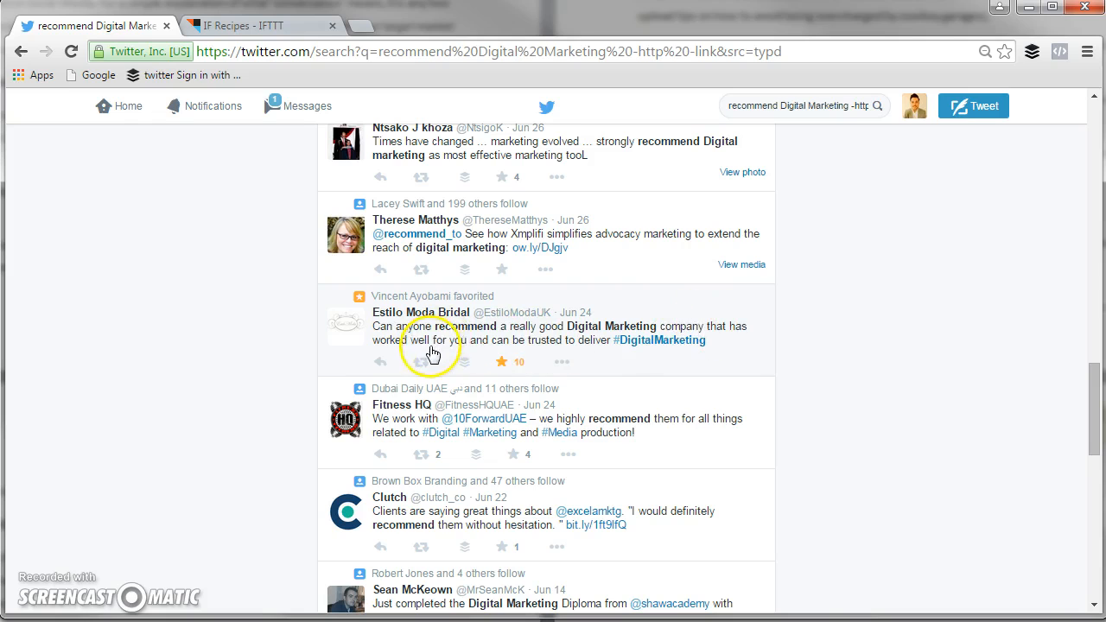
mouse_move(620, 346)
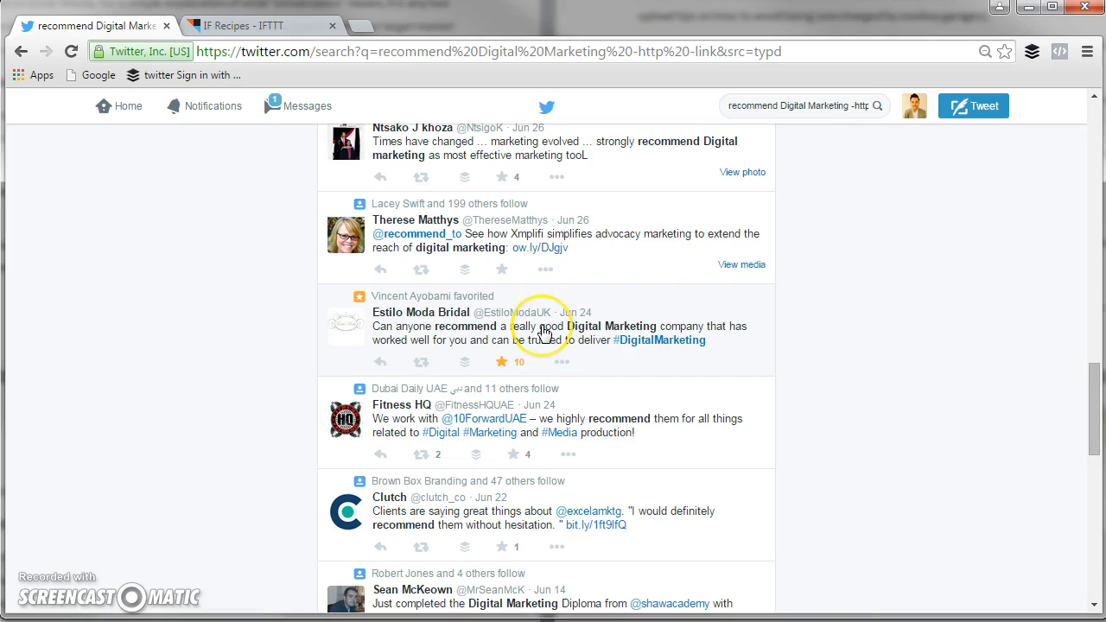
mouse_move(544, 331)
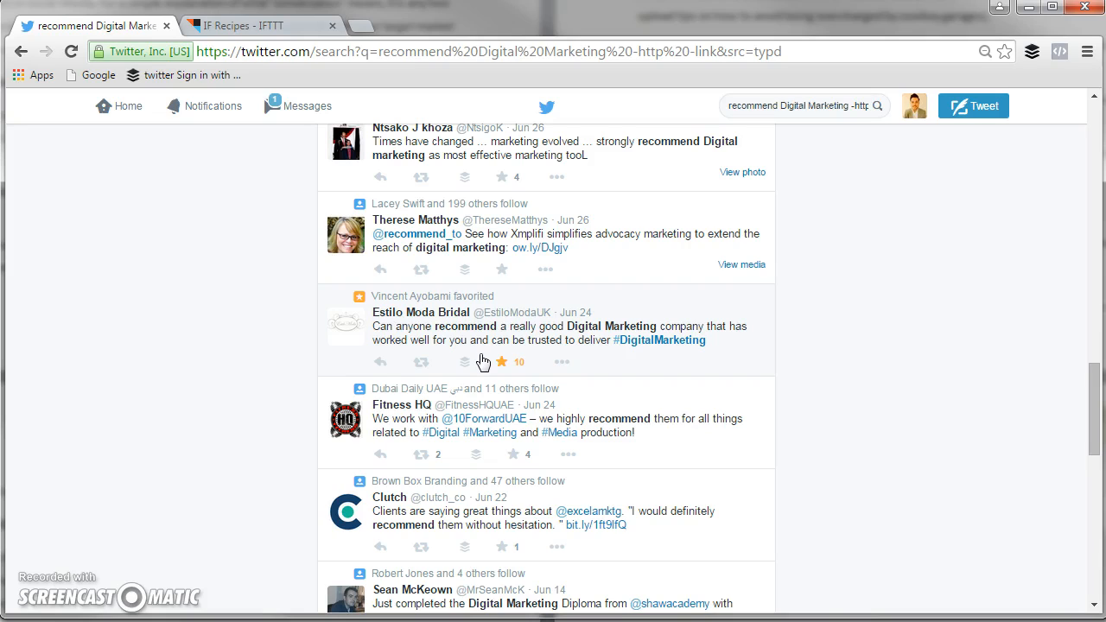
mouse_move(572, 397)
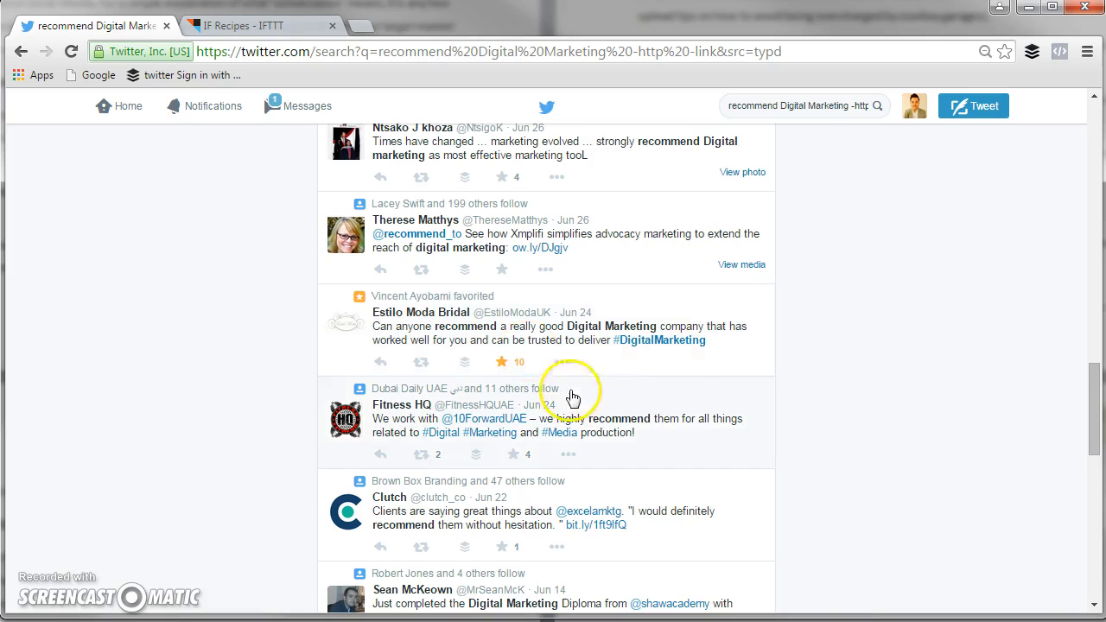
mouse_move(624, 317)
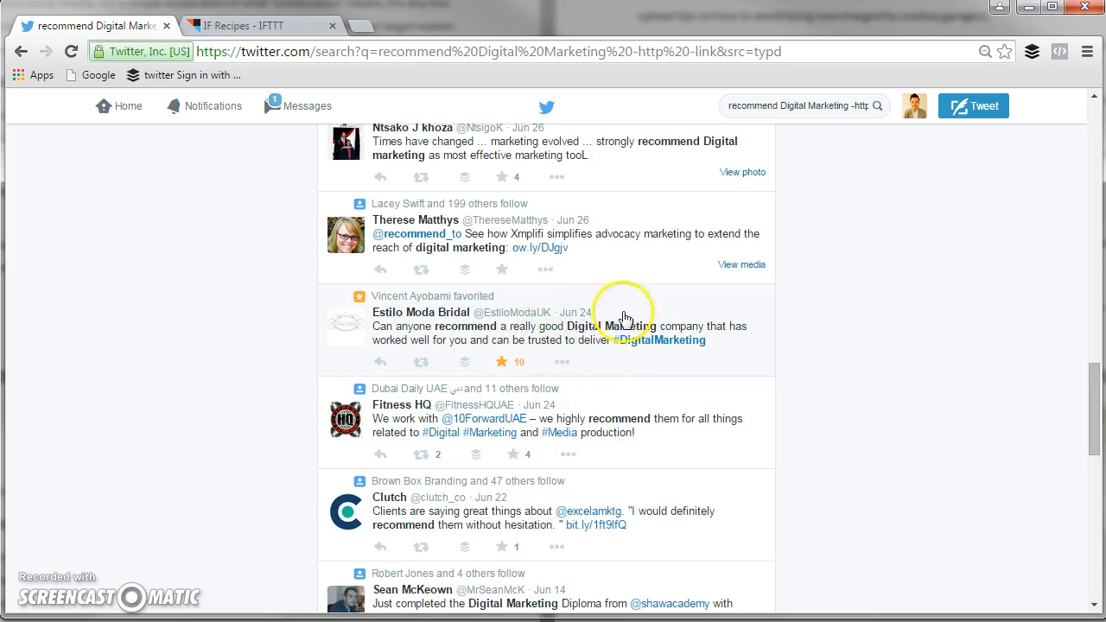
mouse_move(553, 331)
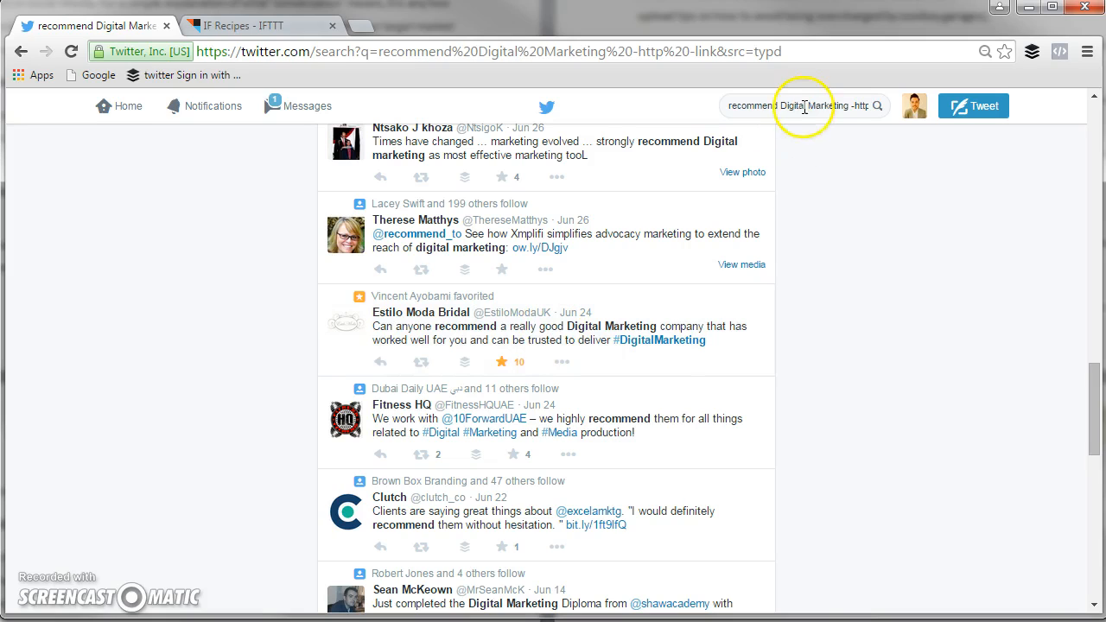
Copy the search query 'recommend Digital Marketing -http -link' and return to IFTTT.
left_click(792, 106)
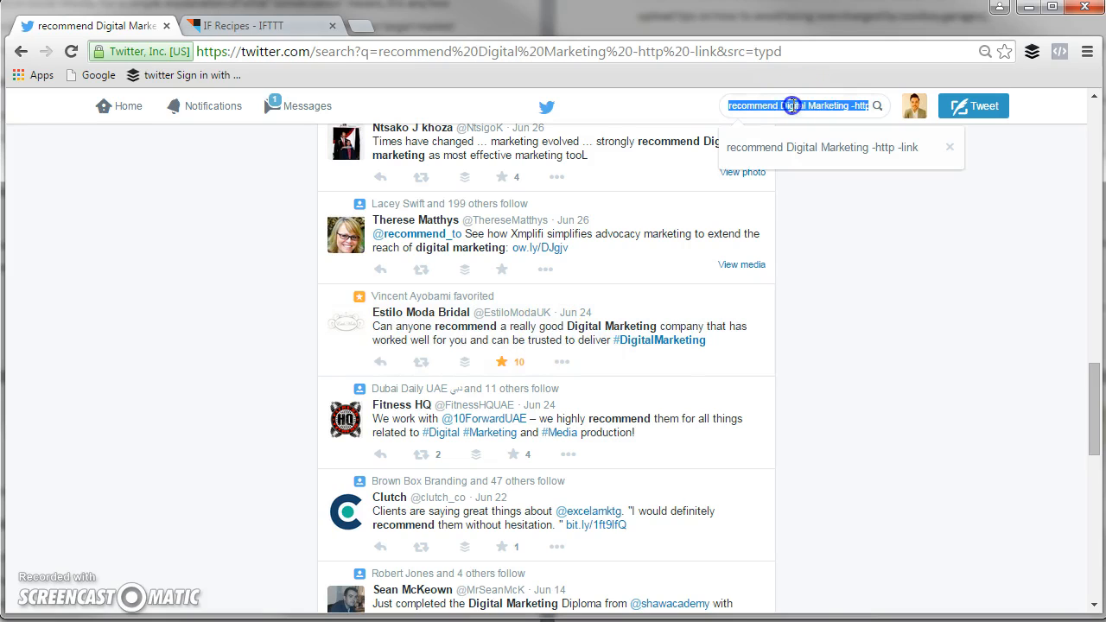
mouse_move(741, 106)
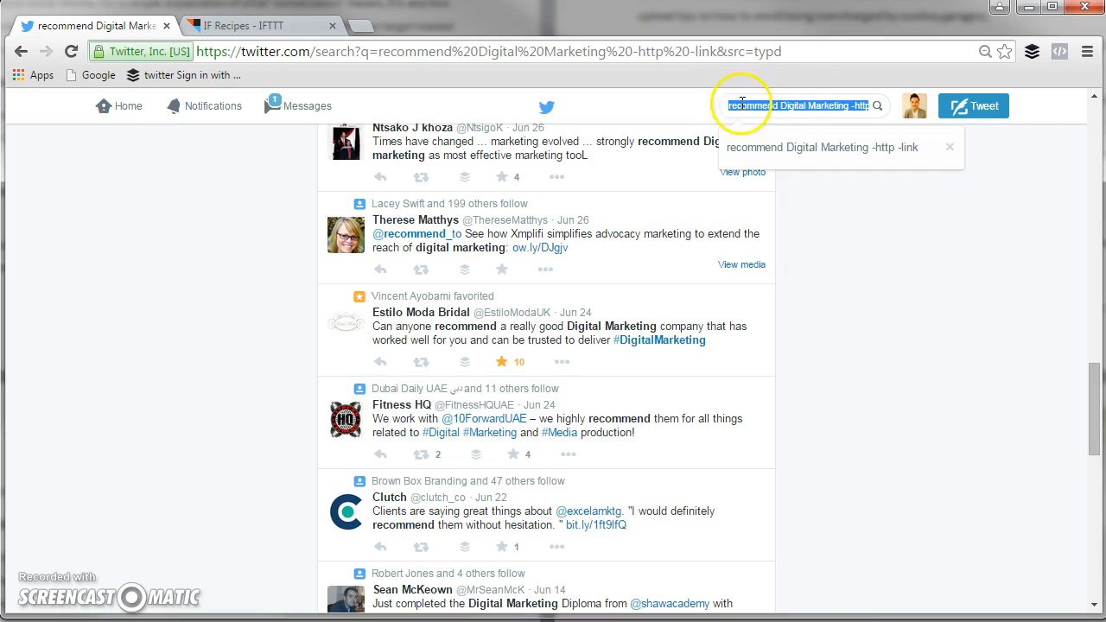
mouse_move(796, 104)
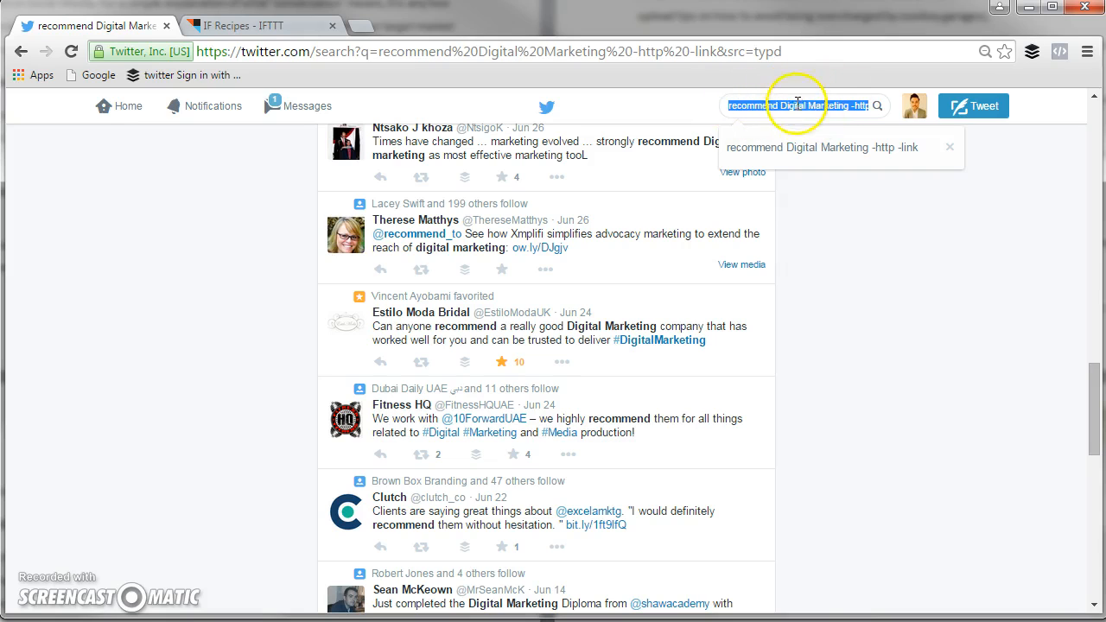
right_click(799, 106)
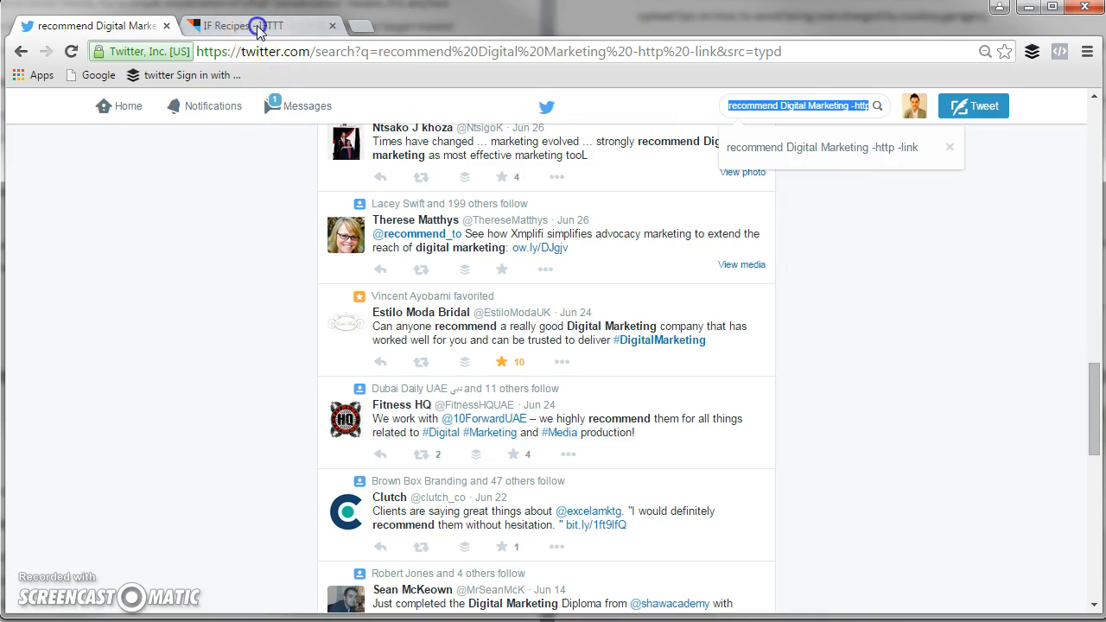
left_click(260, 25)
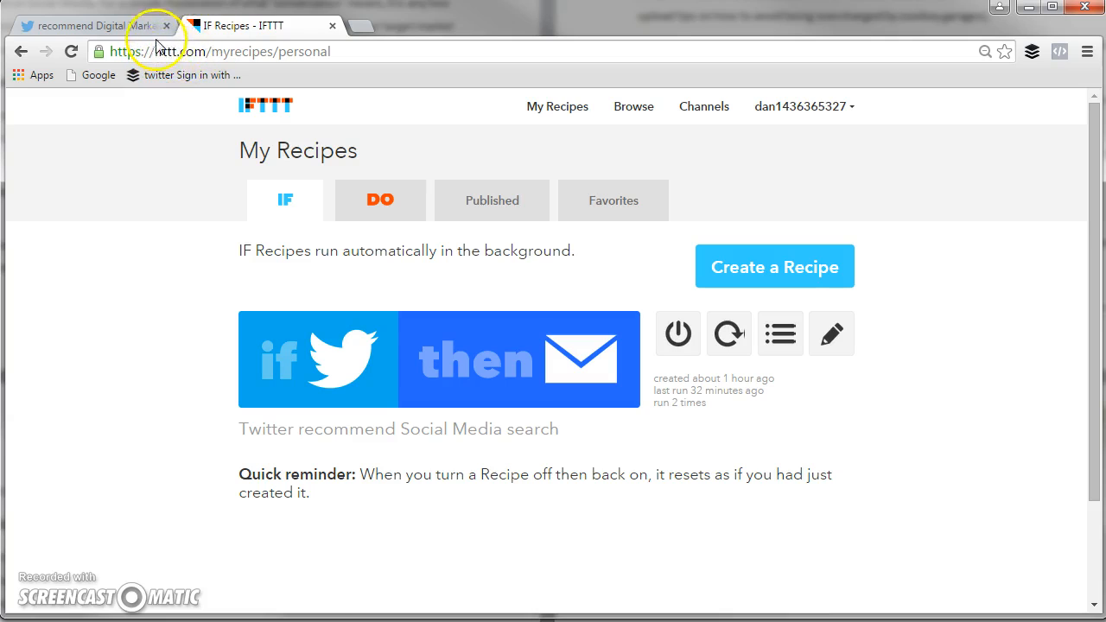
mouse_move(497, 257)
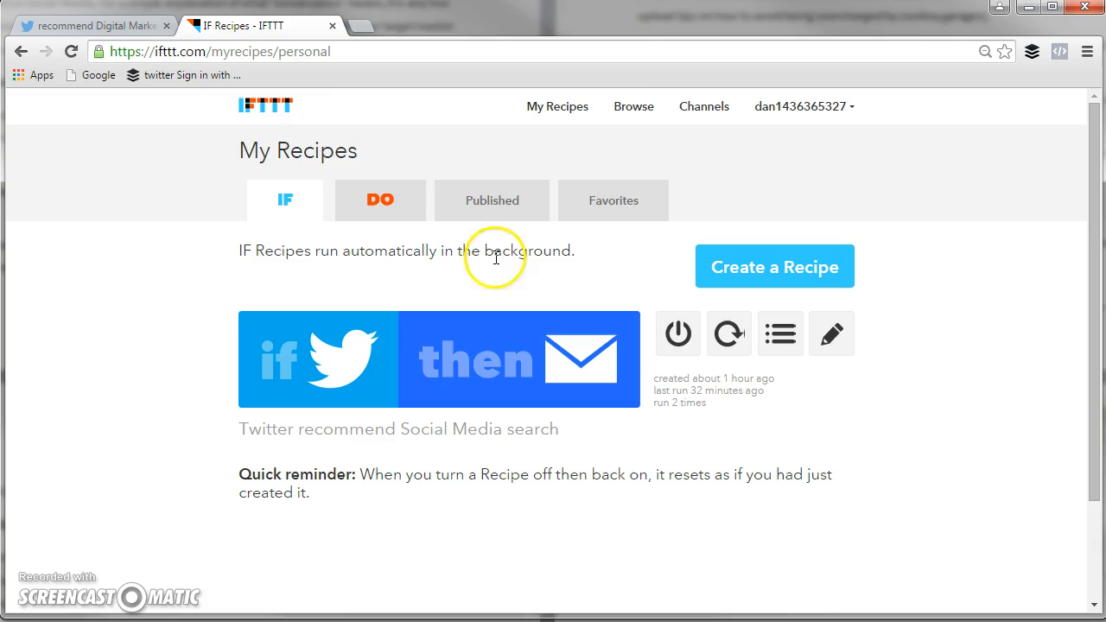
mouse_move(226, 171)
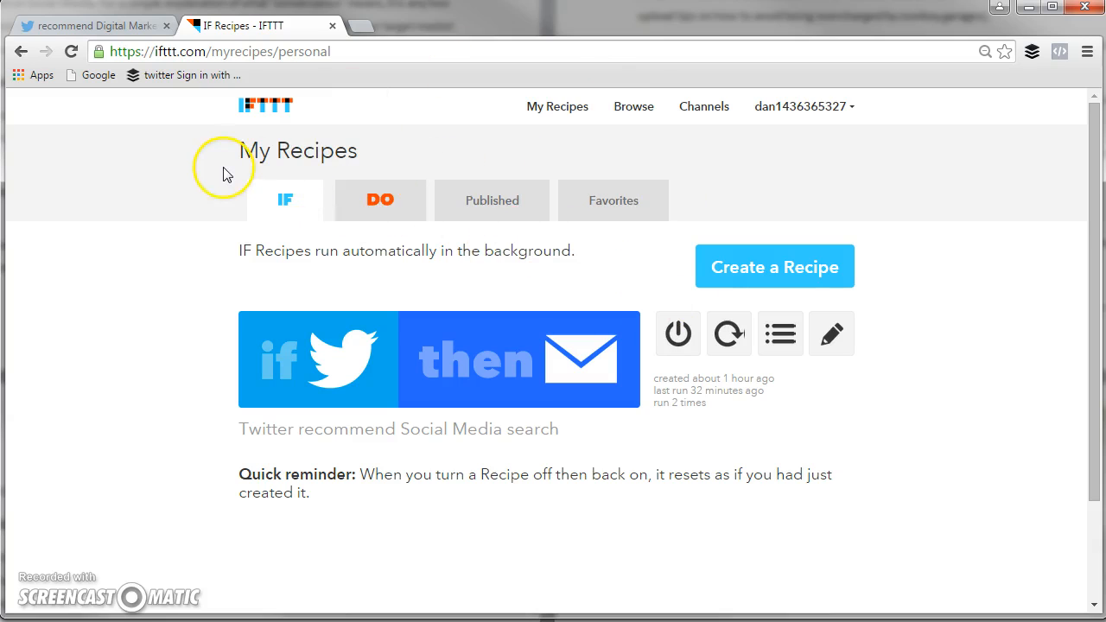
mouse_move(226, 168)
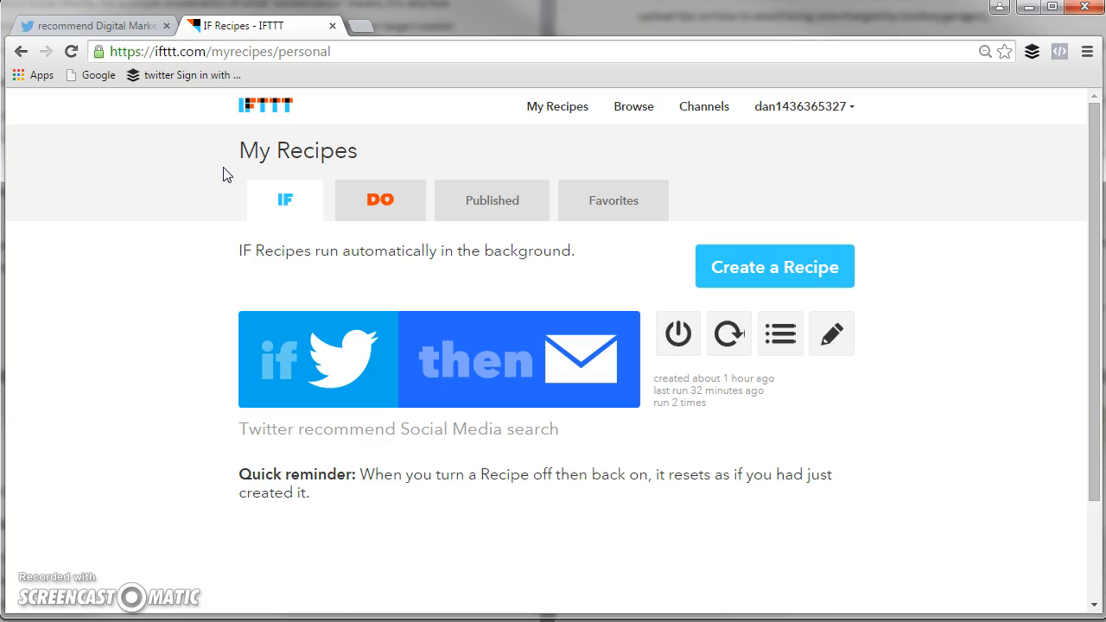
mouse_move(542, 116)
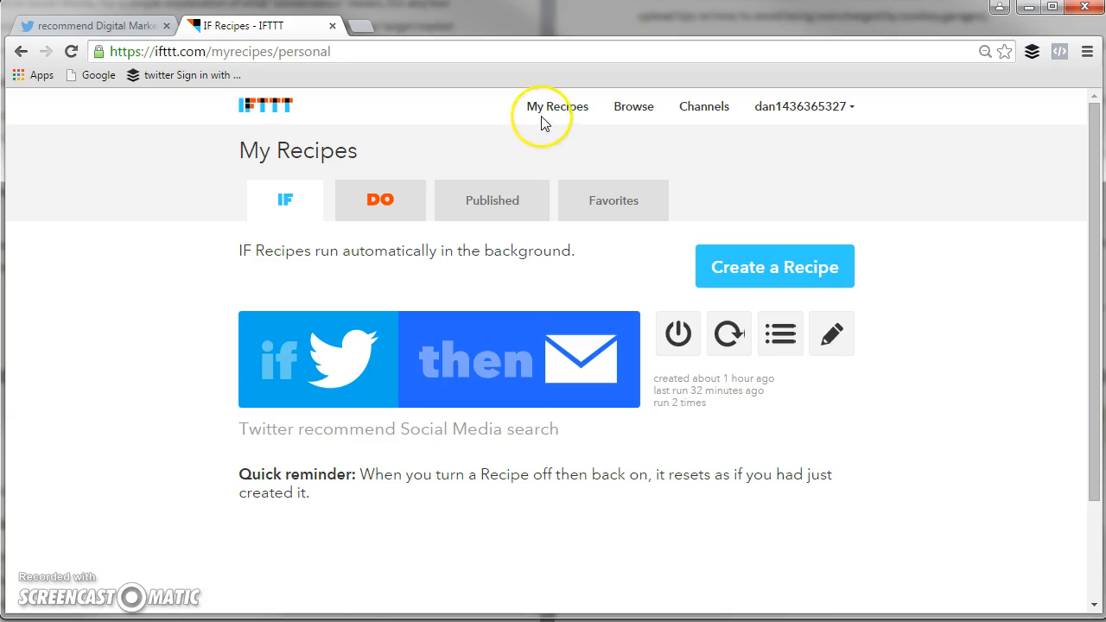
View My Recipes, showing the 'Twitter recommend Social Media search' recipe.
left_click(555, 105)
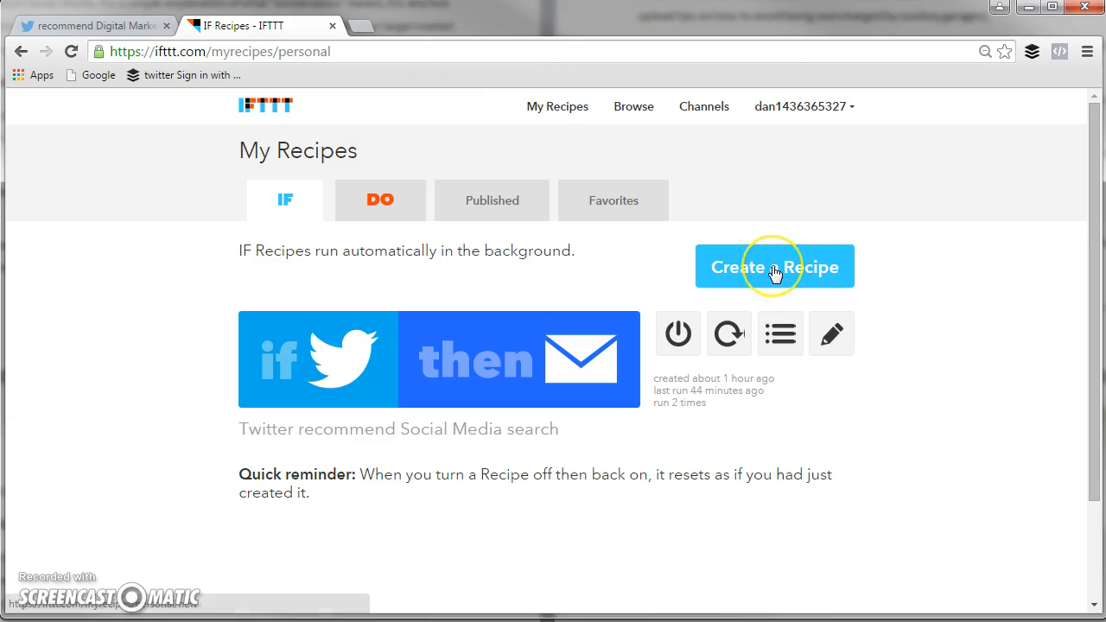
mouse_move(755, 257)
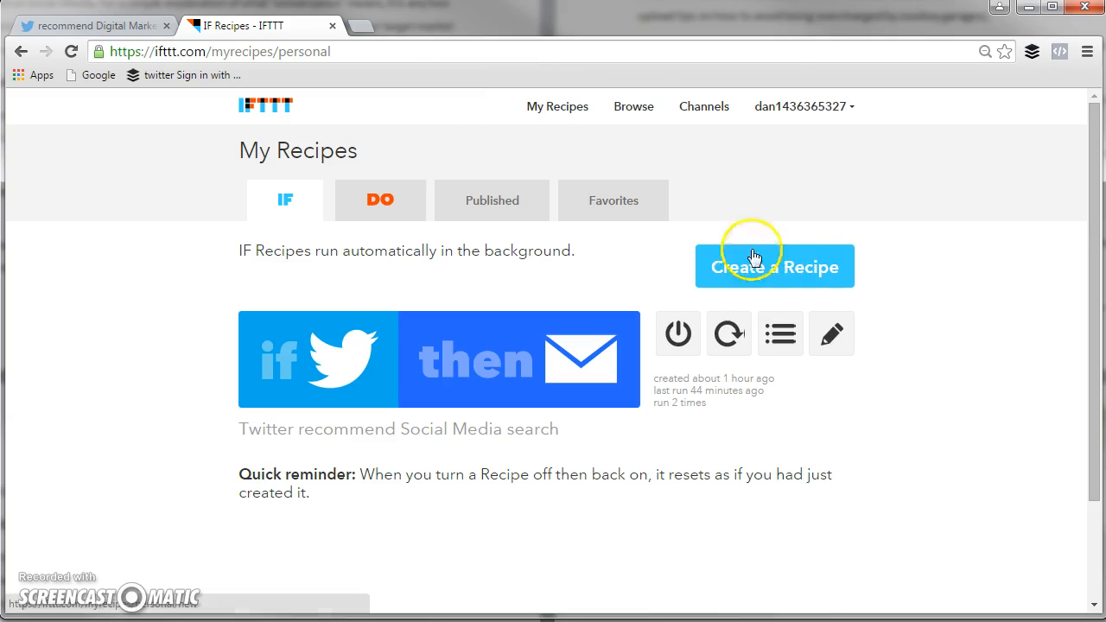
mouse_move(609, 280)
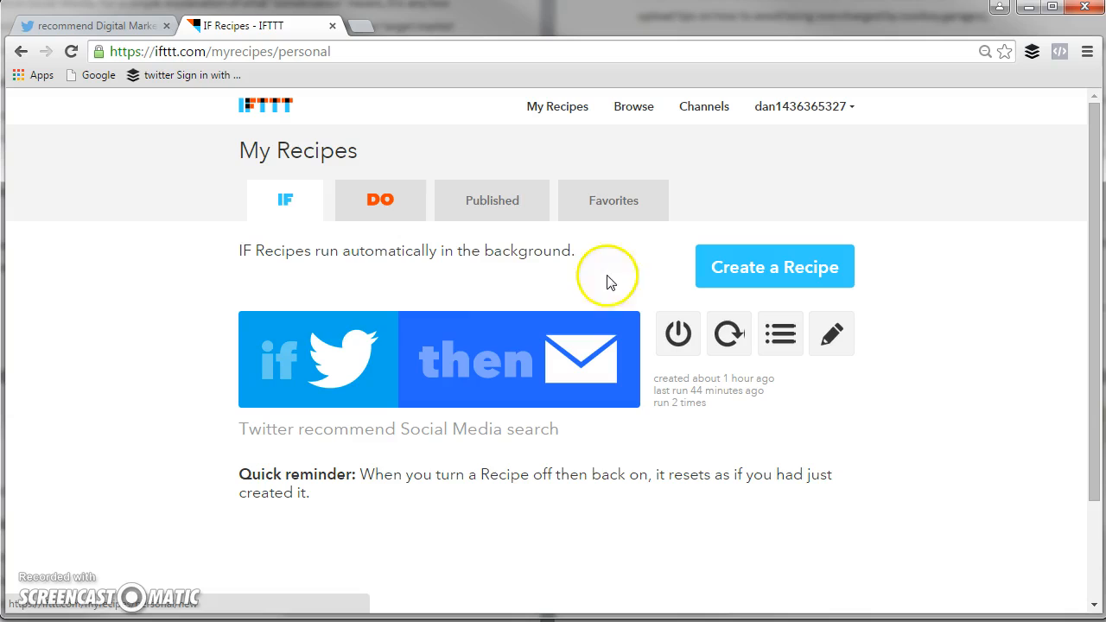
mouse_move(276, 238)
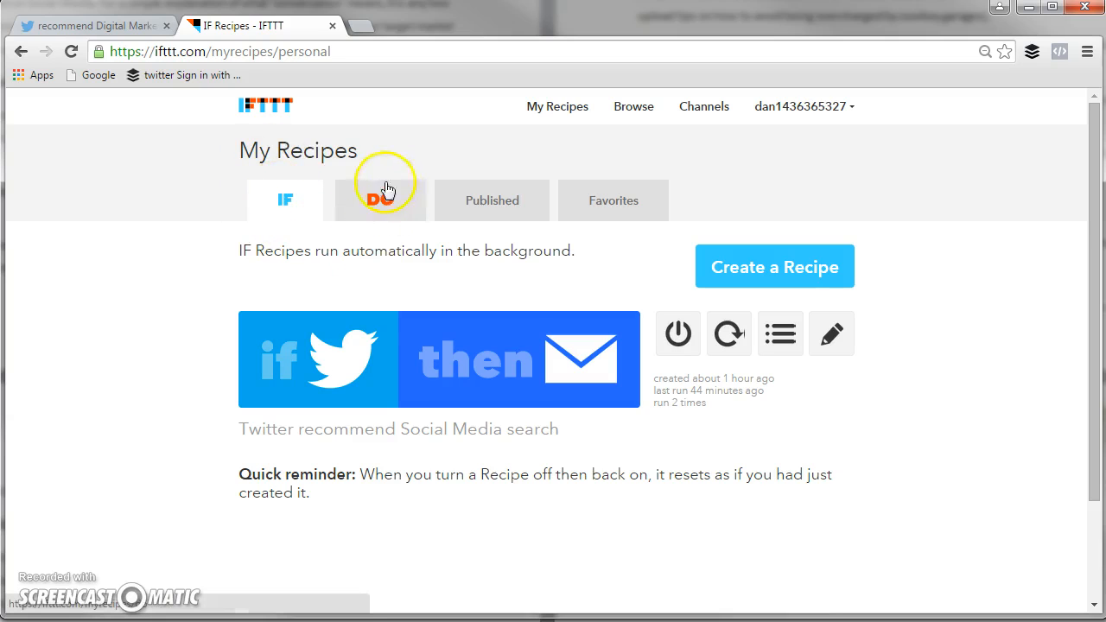
mouse_move(529, 289)
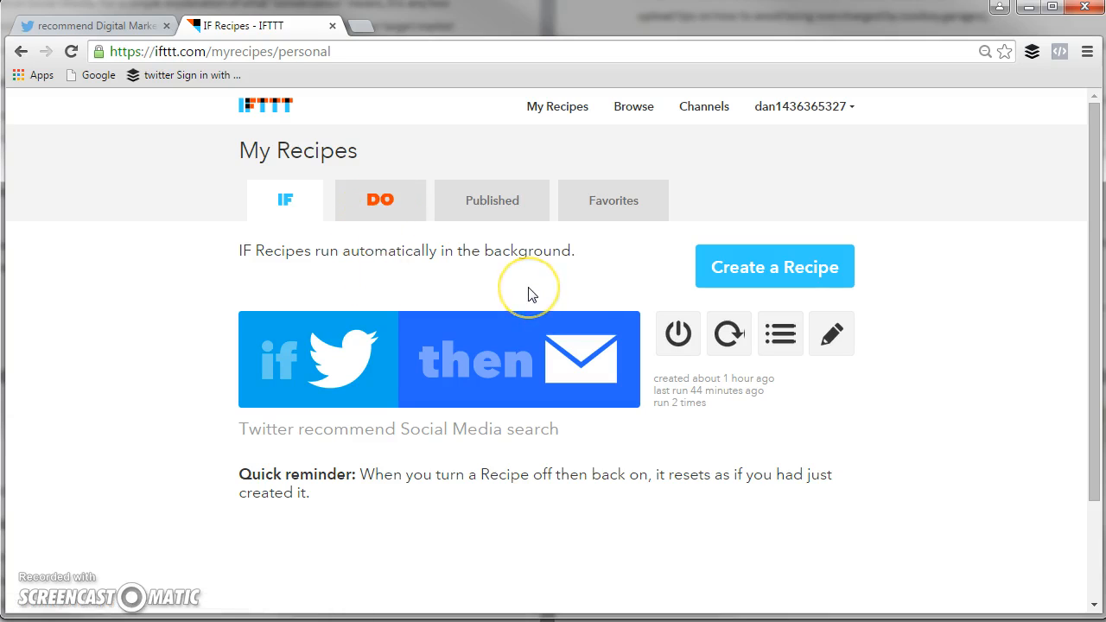
mouse_move(458, 279)
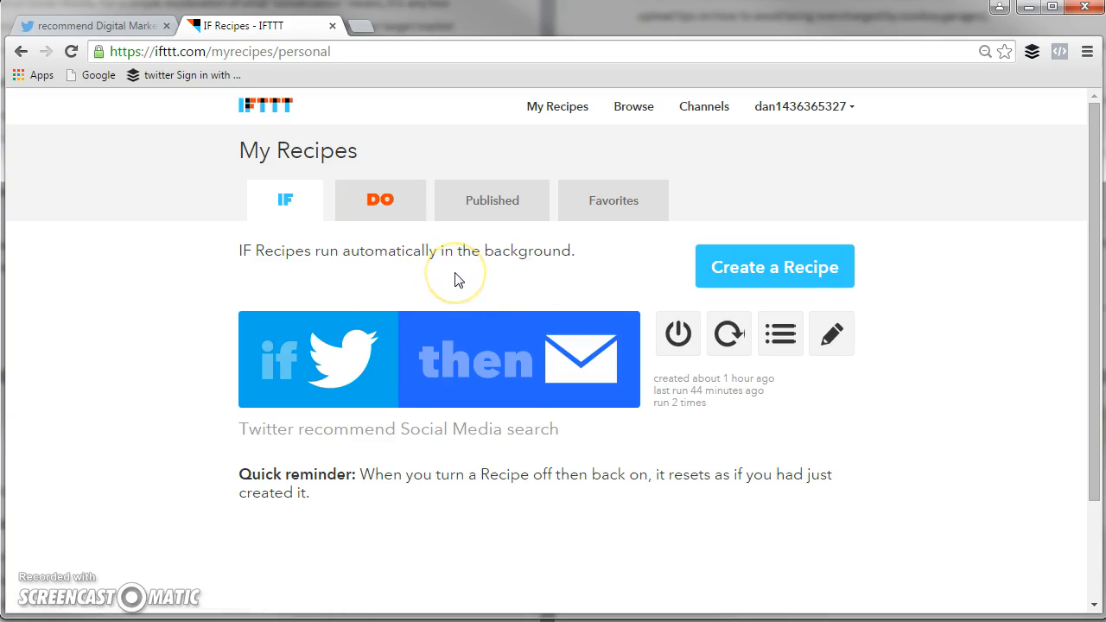
mouse_move(458, 279)
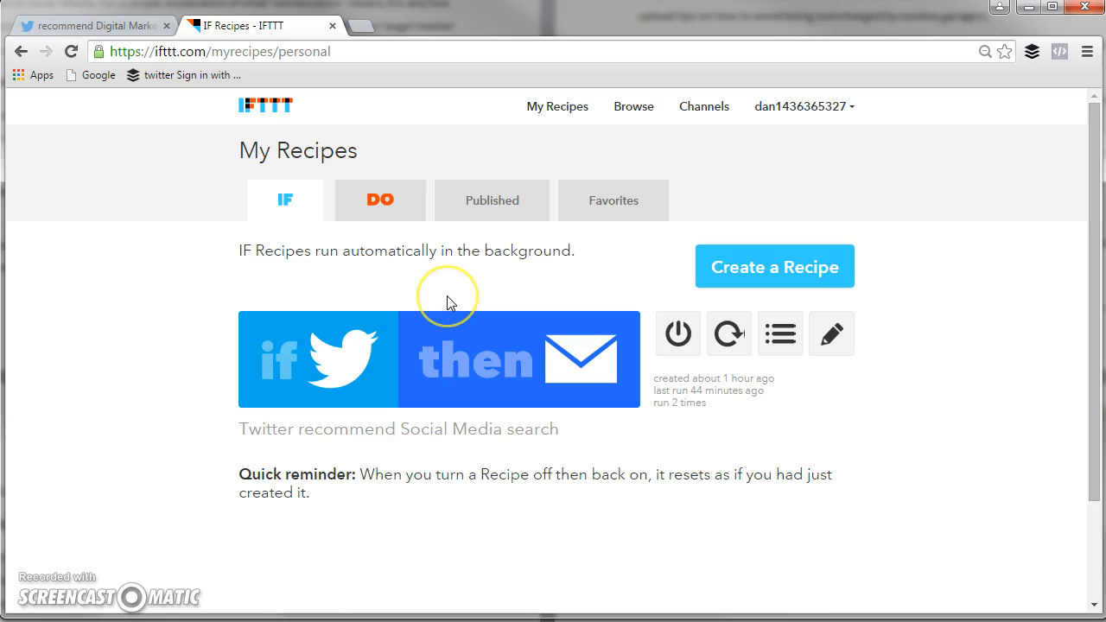
mouse_move(536, 355)
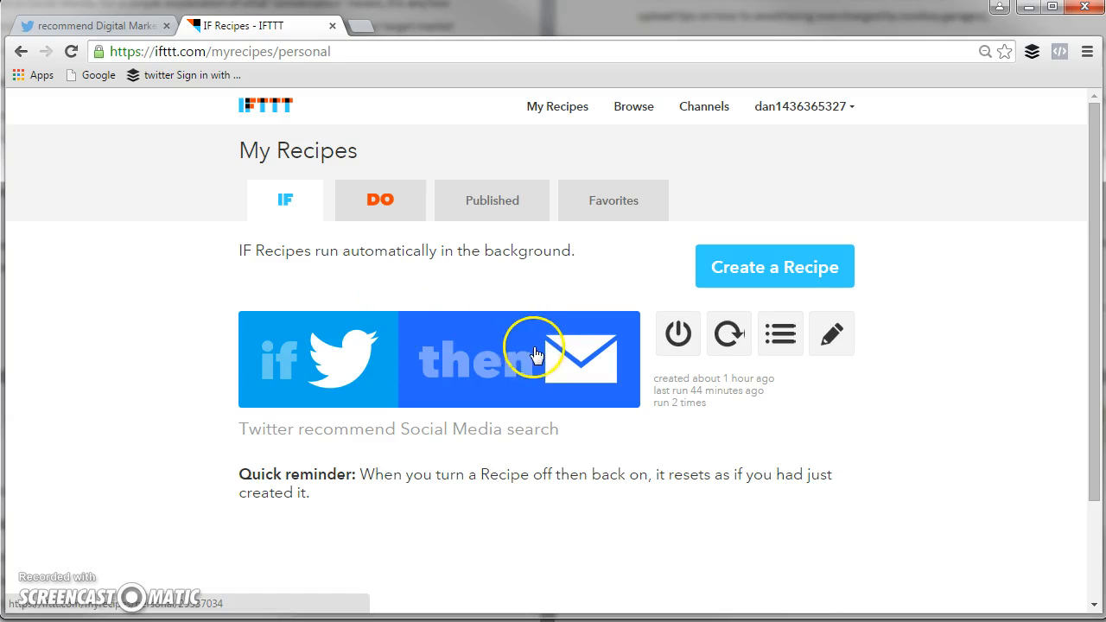
mouse_move(540, 359)
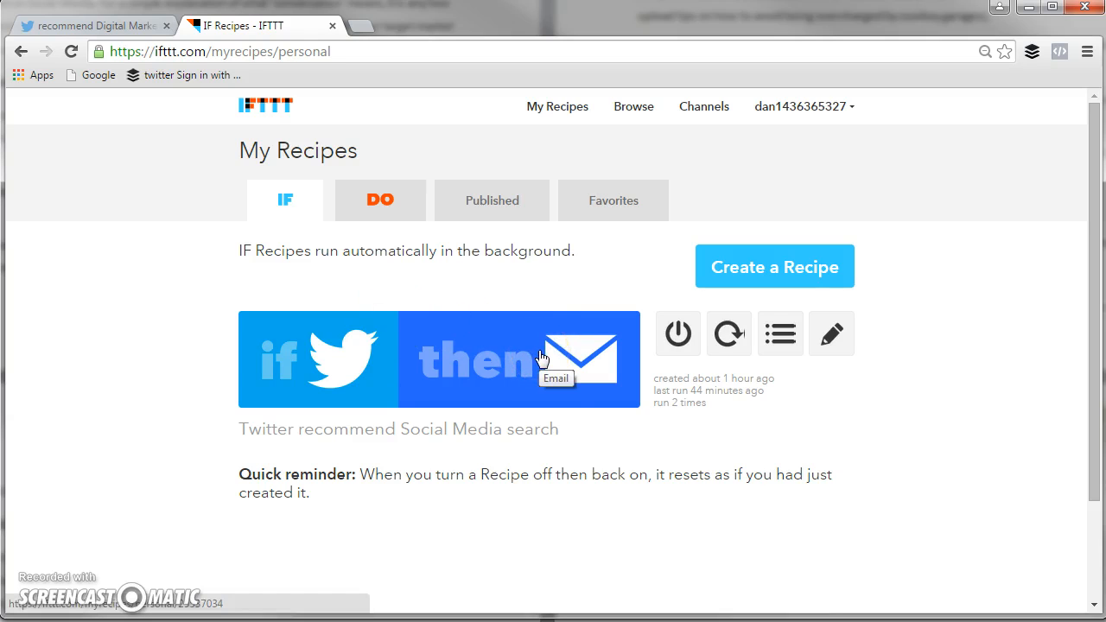
mouse_move(508, 316)
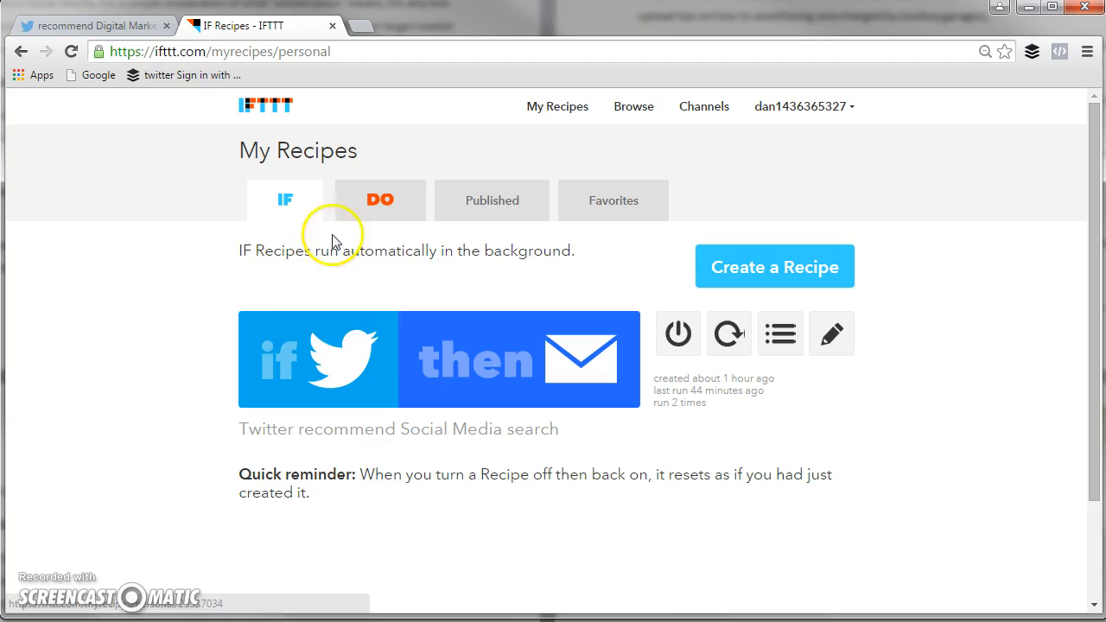
Start a new recipe and pick Twitter as the trigger channel.
left_click(774, 267)
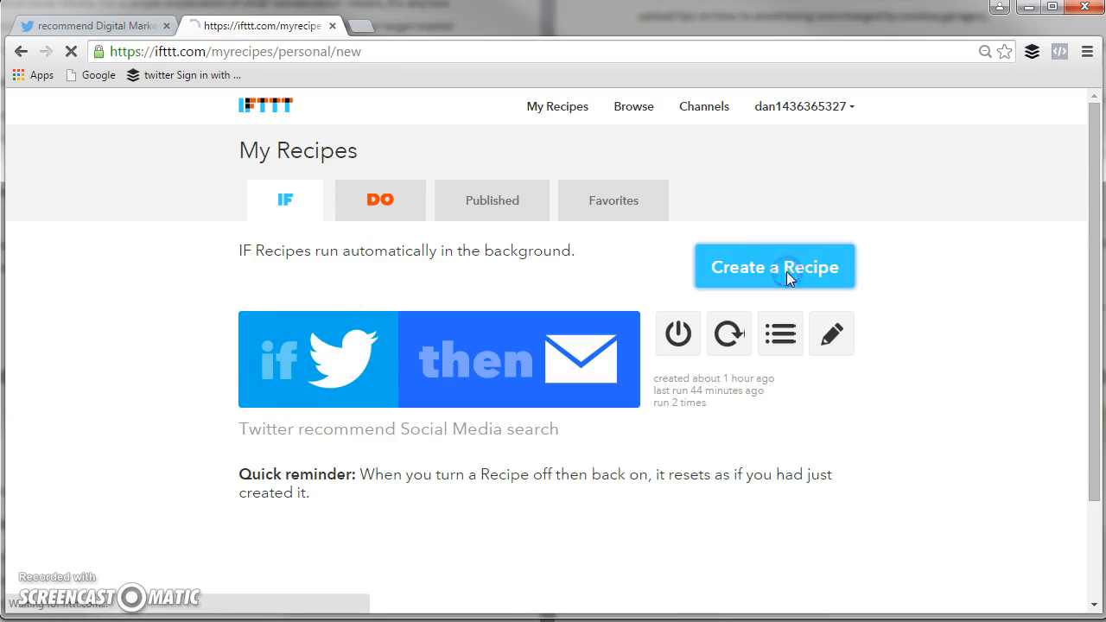
left_click(774, 266)
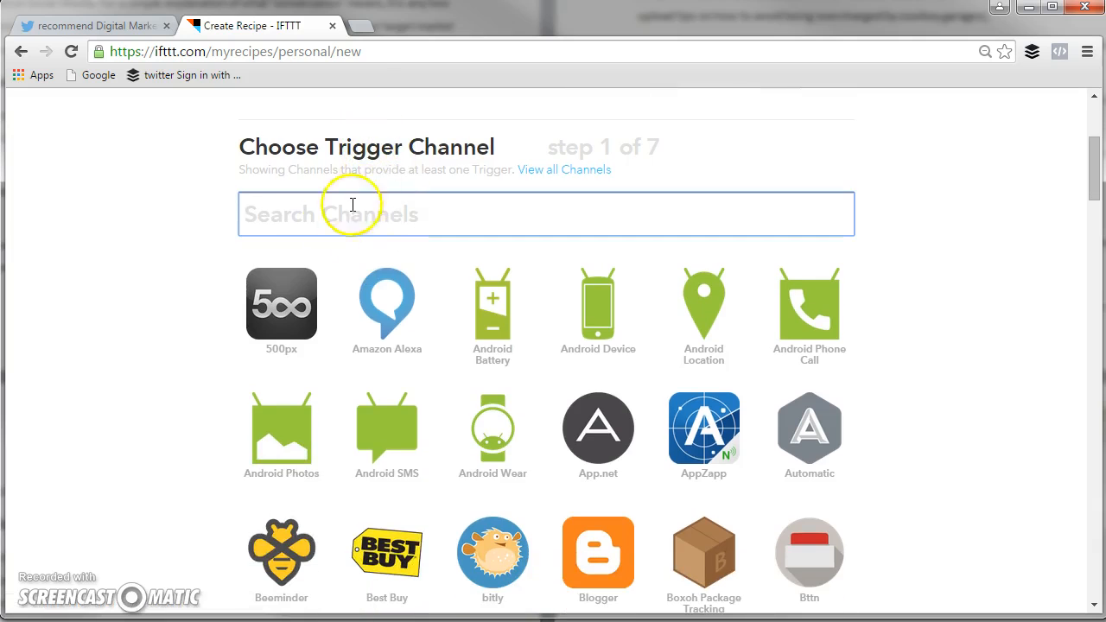
type("twi")
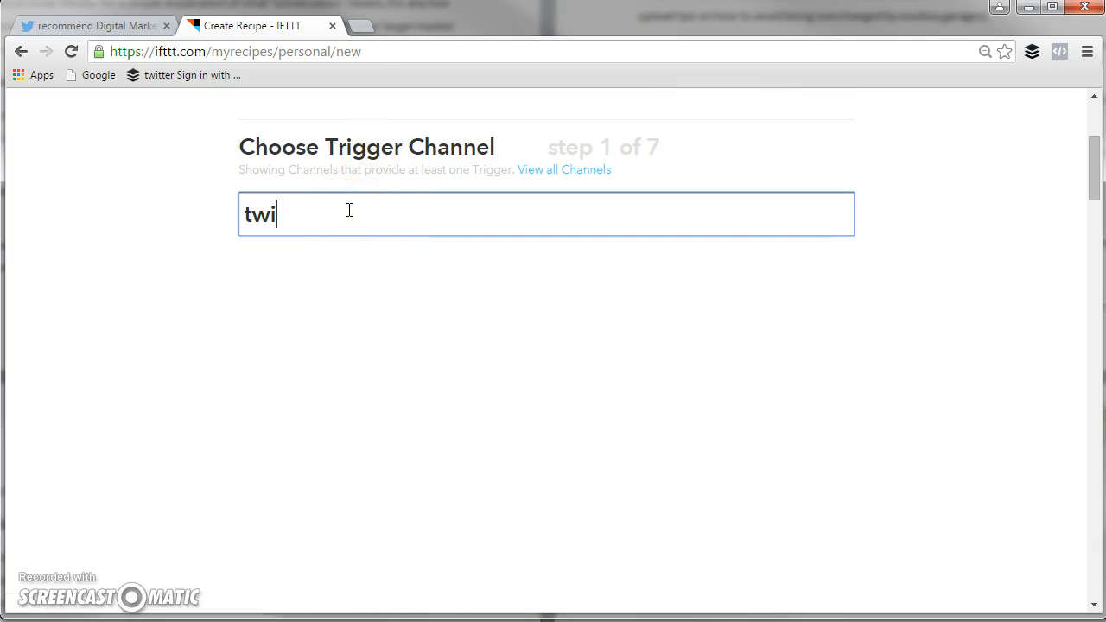
type("tter")
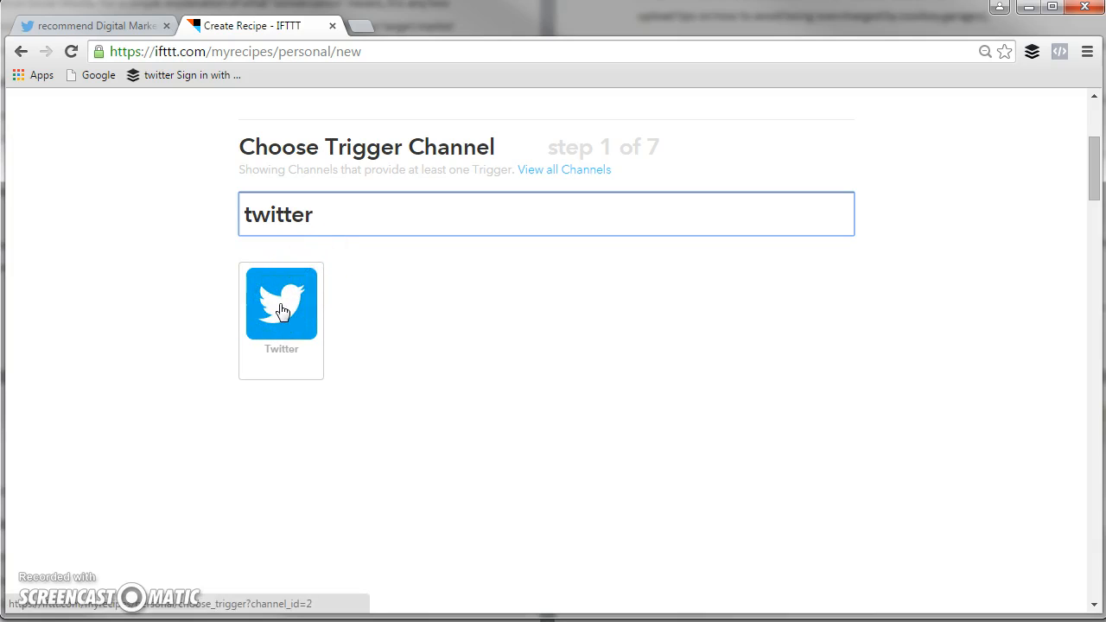
left_click(281, 304)
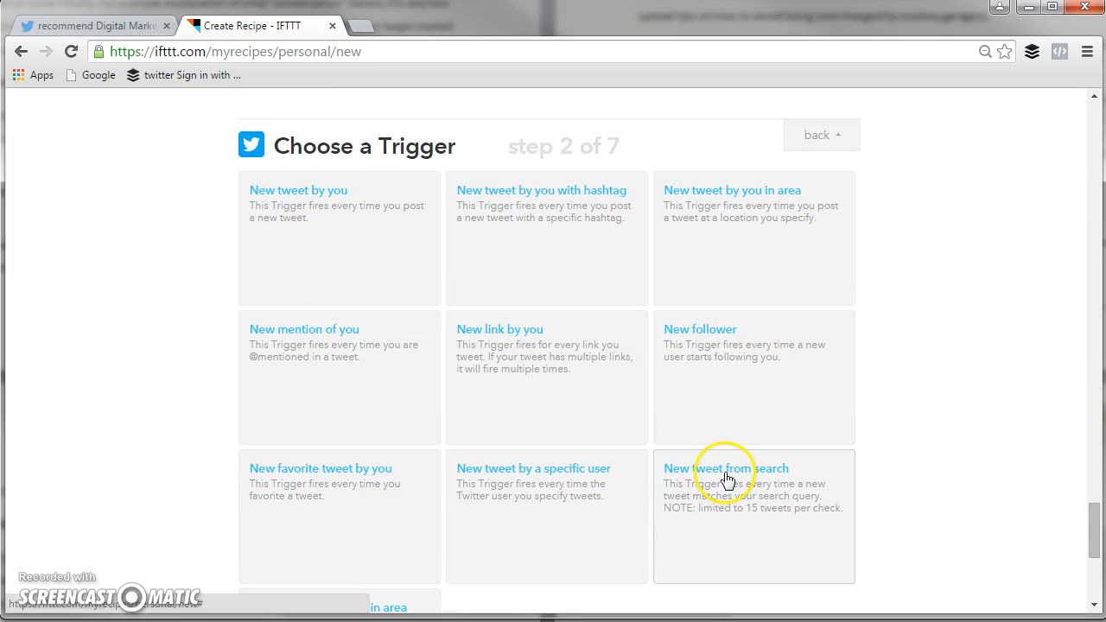
Create a 'New tweet from search' trigger for 'recommend Digital Marketing -http -link'.
left_click(727, 468)
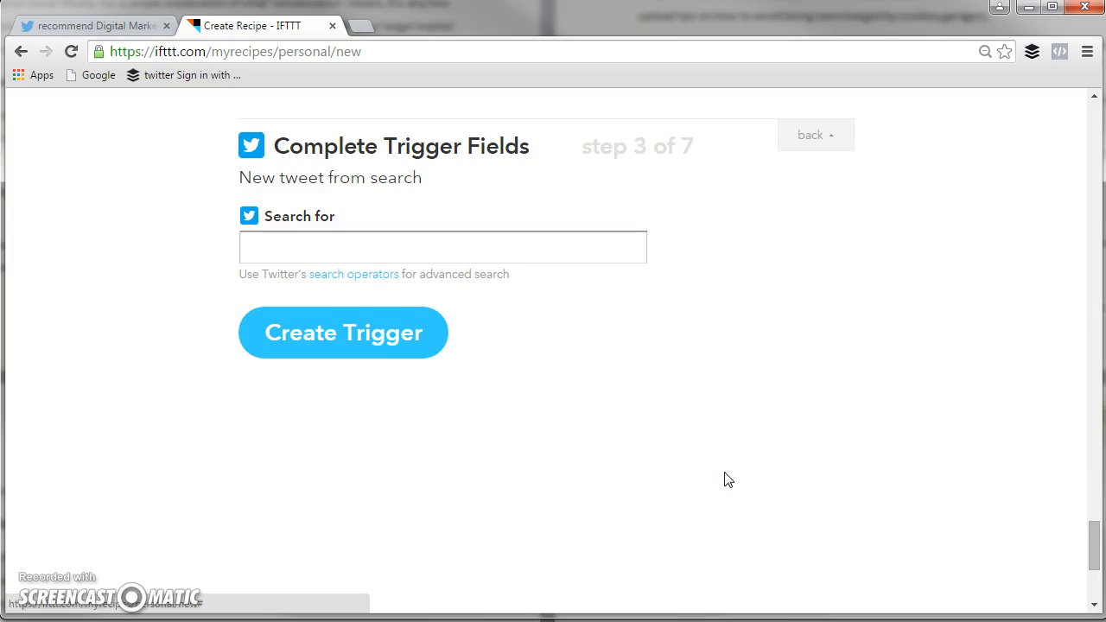
left_click(442, 246)
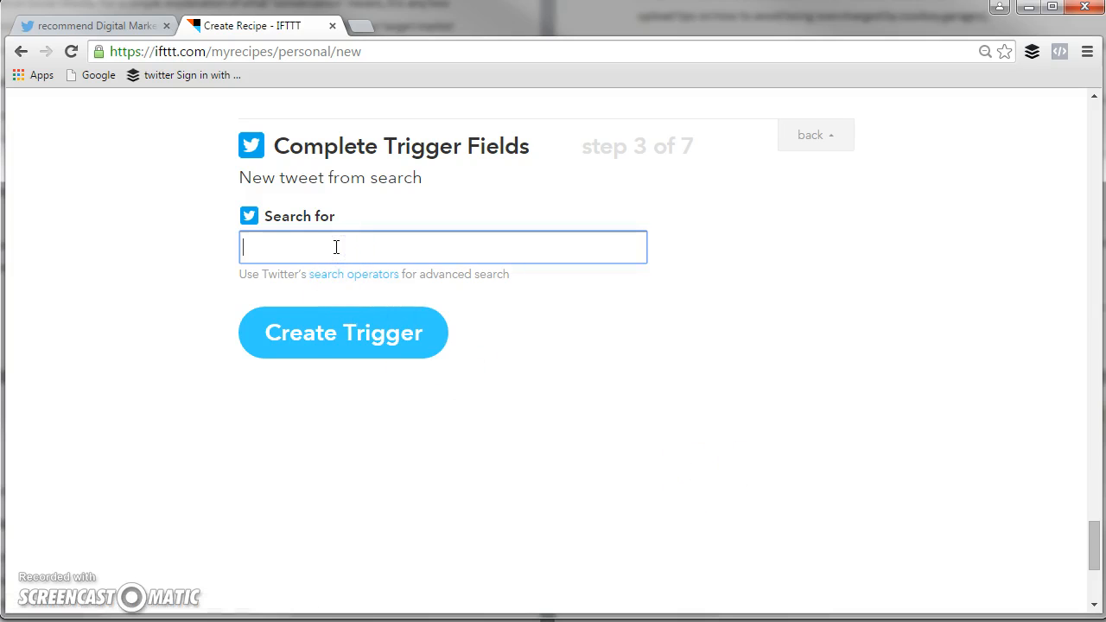
type("recommend Digital Marketing -http -link")
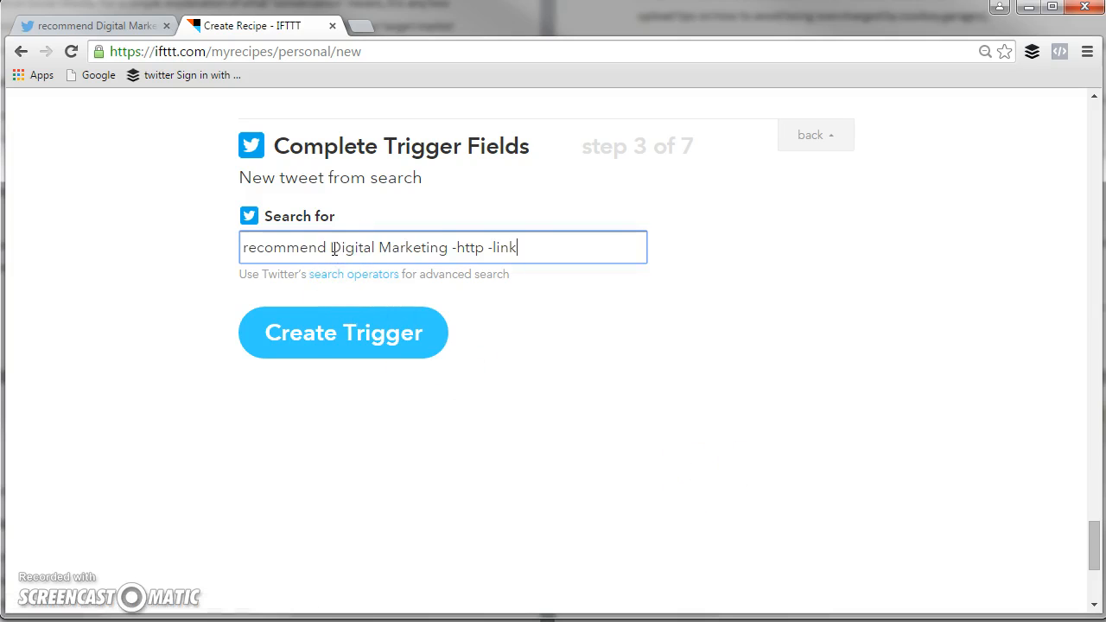
mouse_move(318, 333)
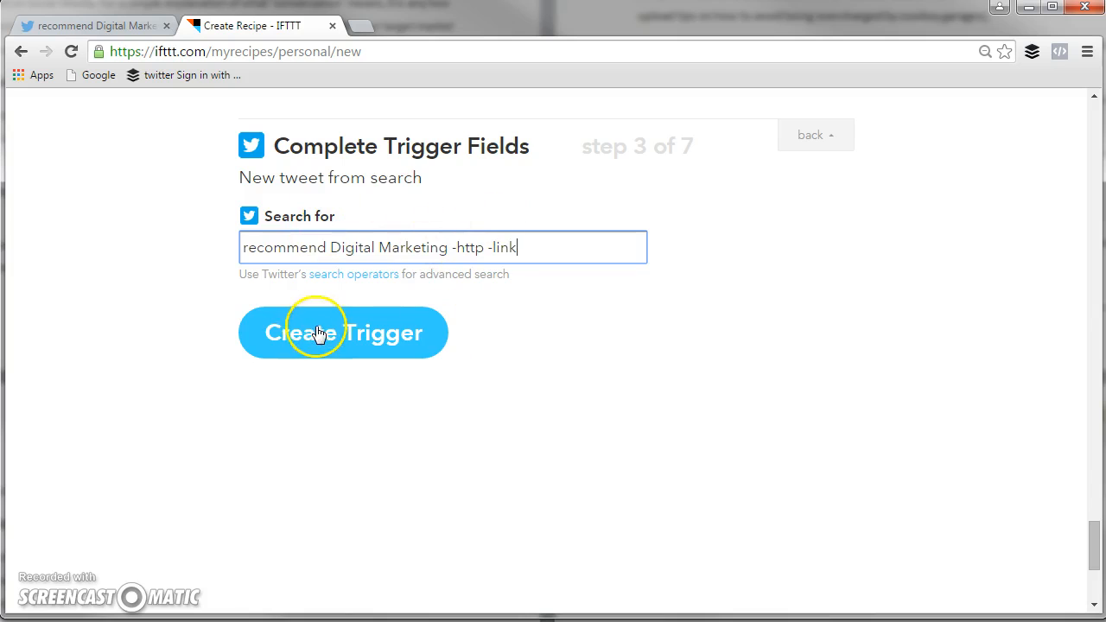
left_click(343, 332)
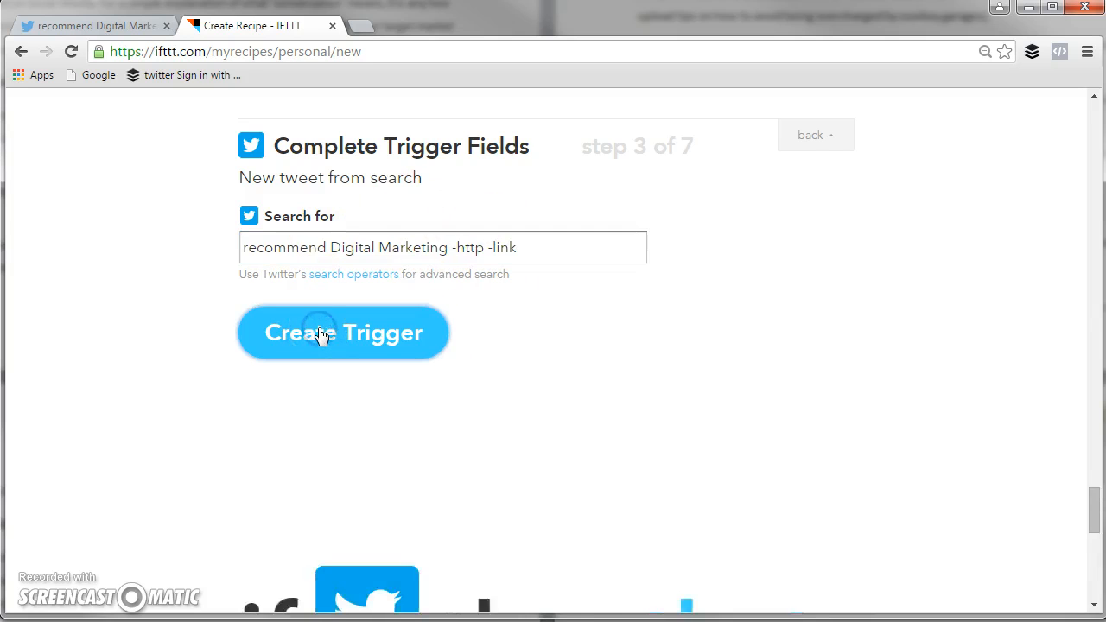
left_click(343, 333)
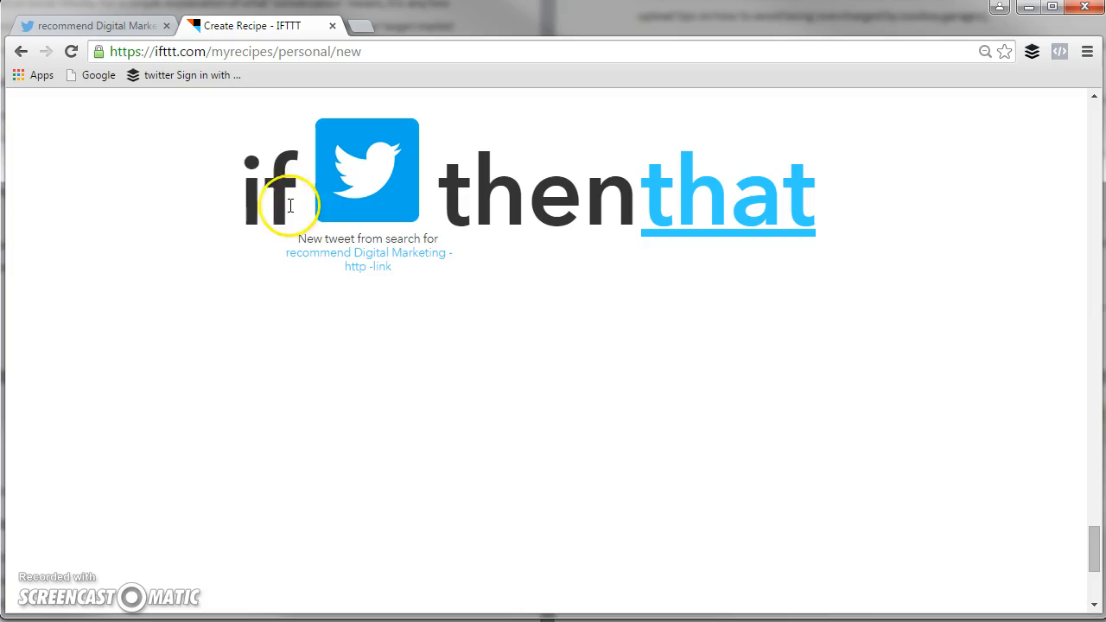
mouse_move(384, 266)
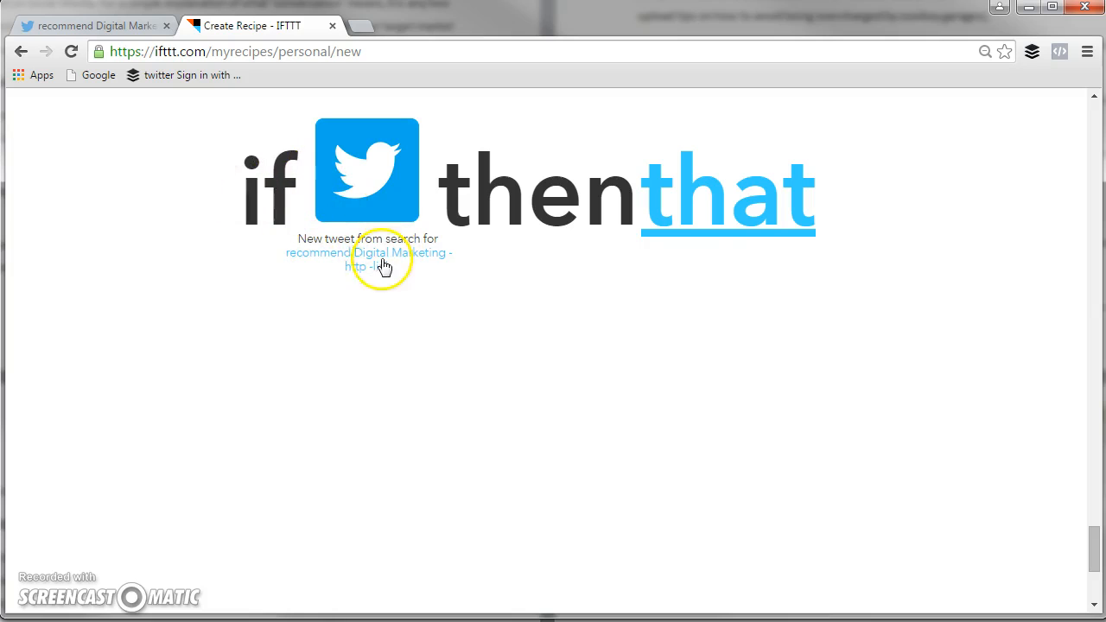
Pick Email as the recipe's action channel.
left_click(728, 192)
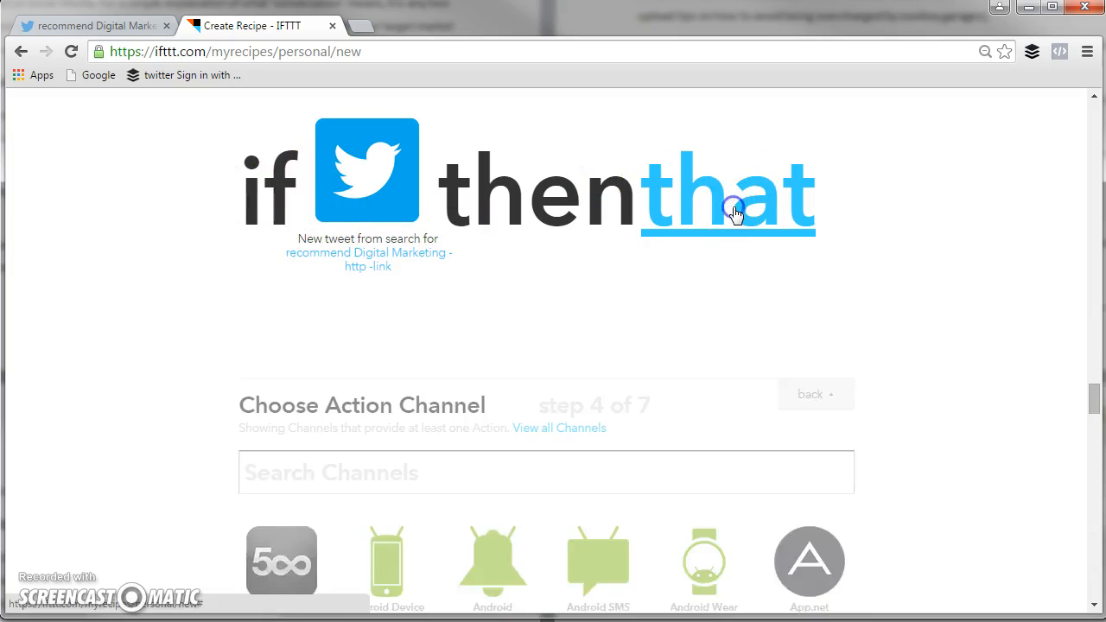
scroll("down", 3)
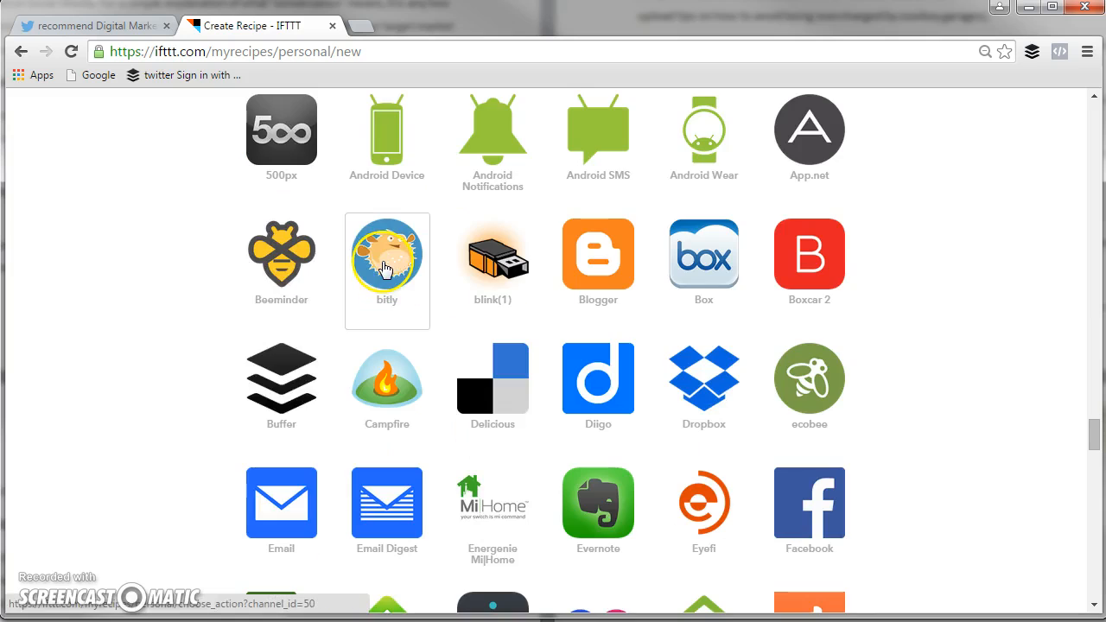
mouse_move(280, 509)
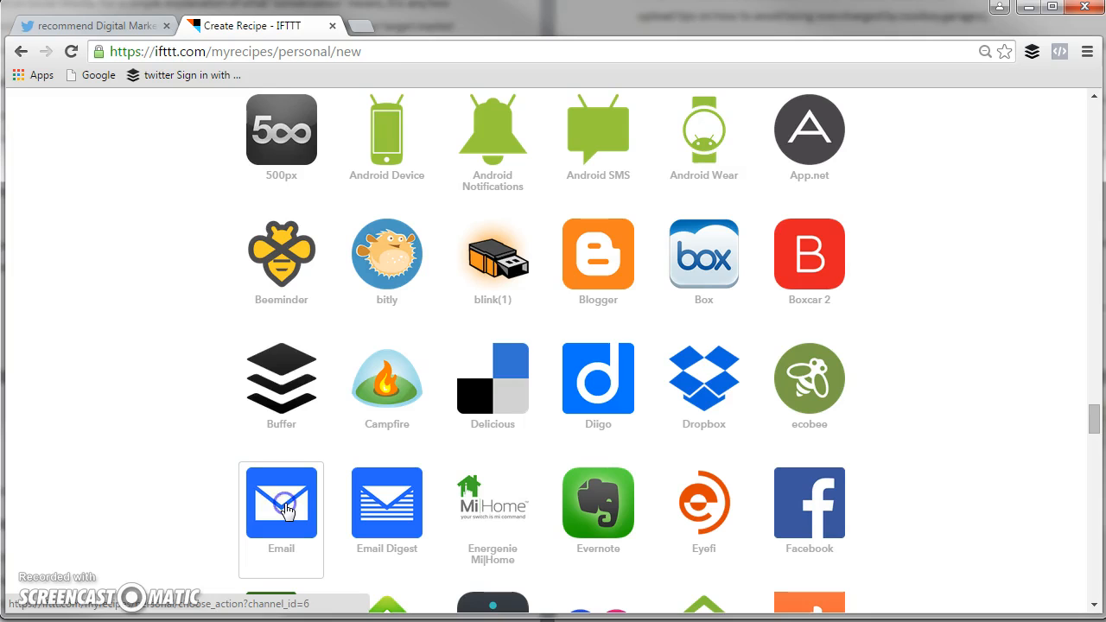
left_click(281, 503)
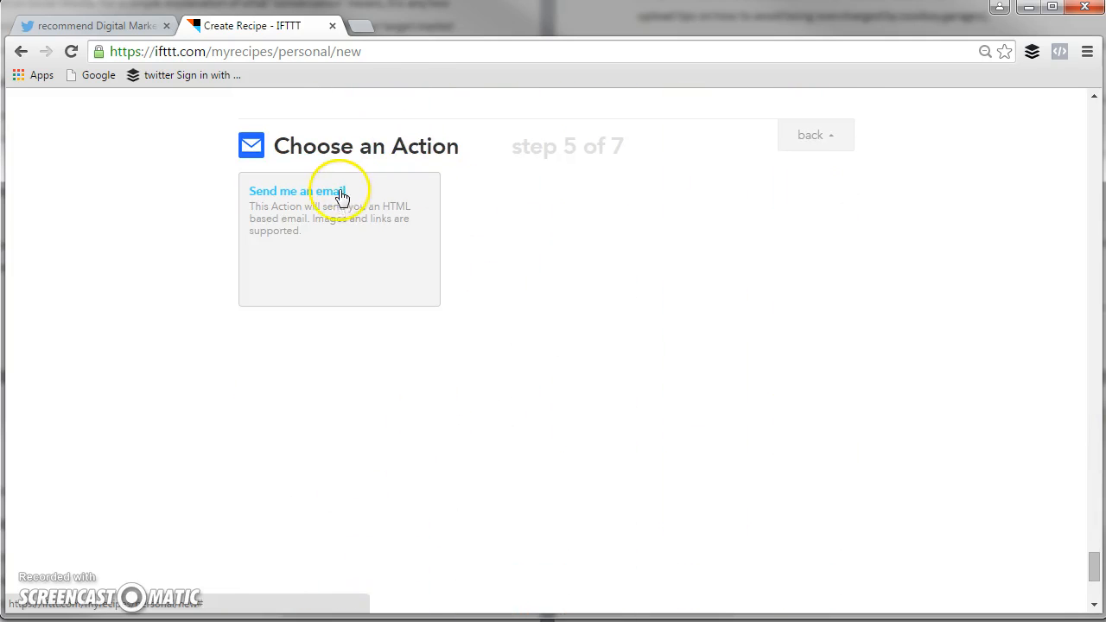
mouse_move(281, 201)
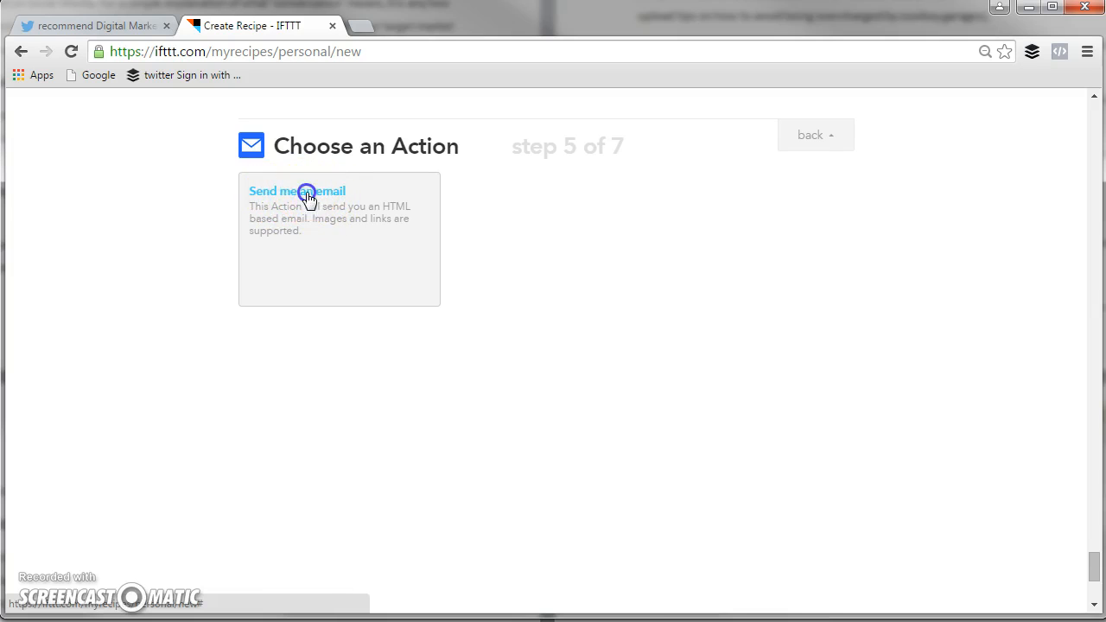
Choose 'Send me an email' and edit the subject template.
left_click(297, 191)
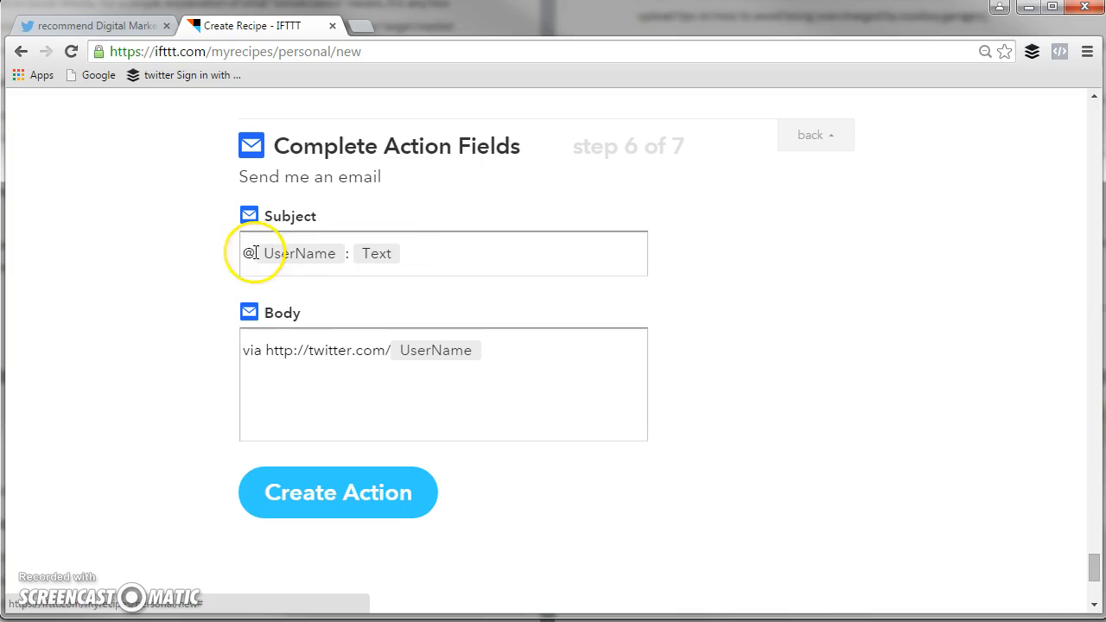
mouse_move(428, 330)
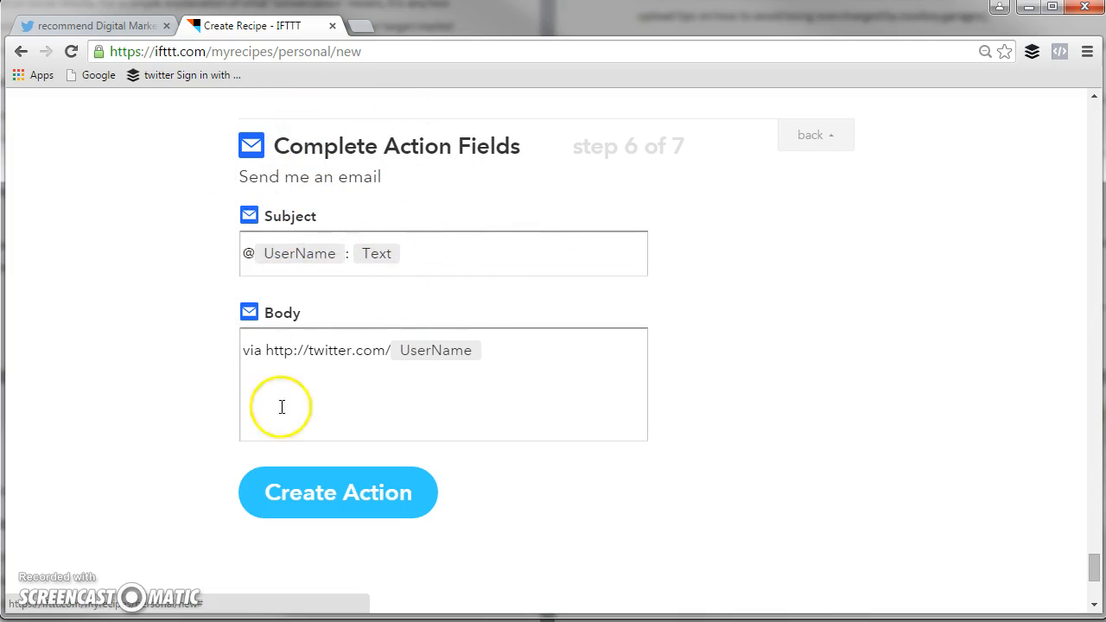
mouse_move(534, 390)
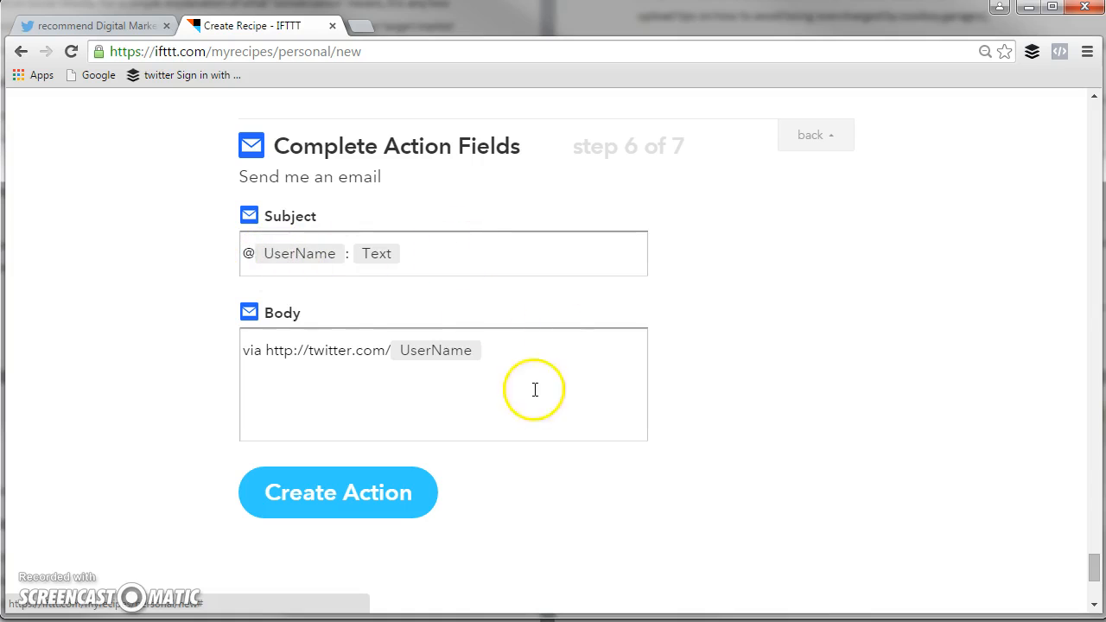
left_click(444, 253)
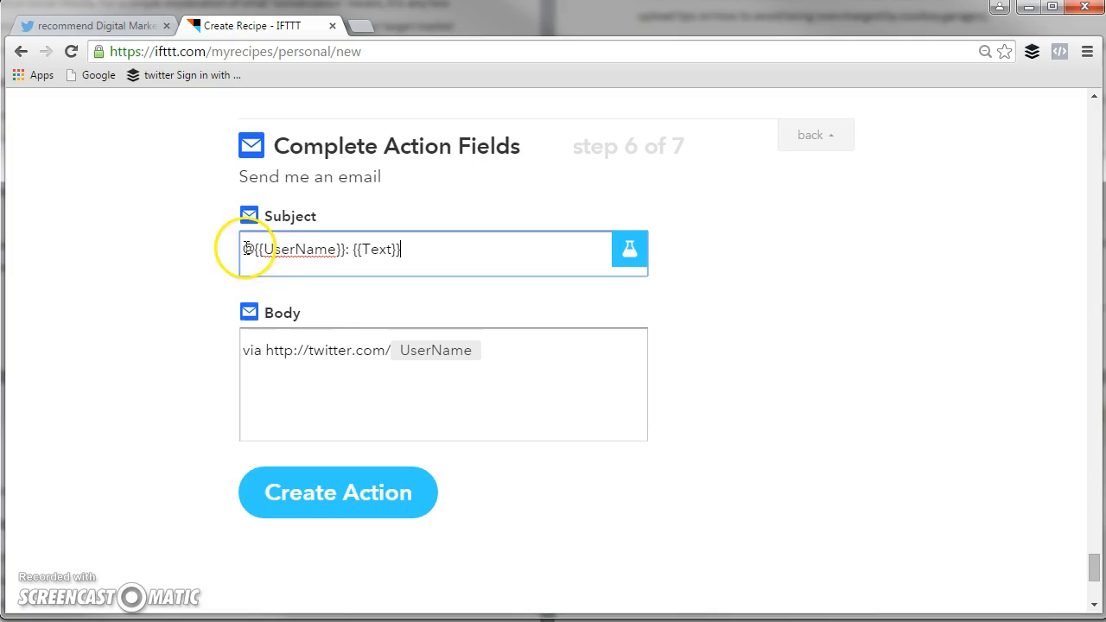
mouse_move(277, 259)
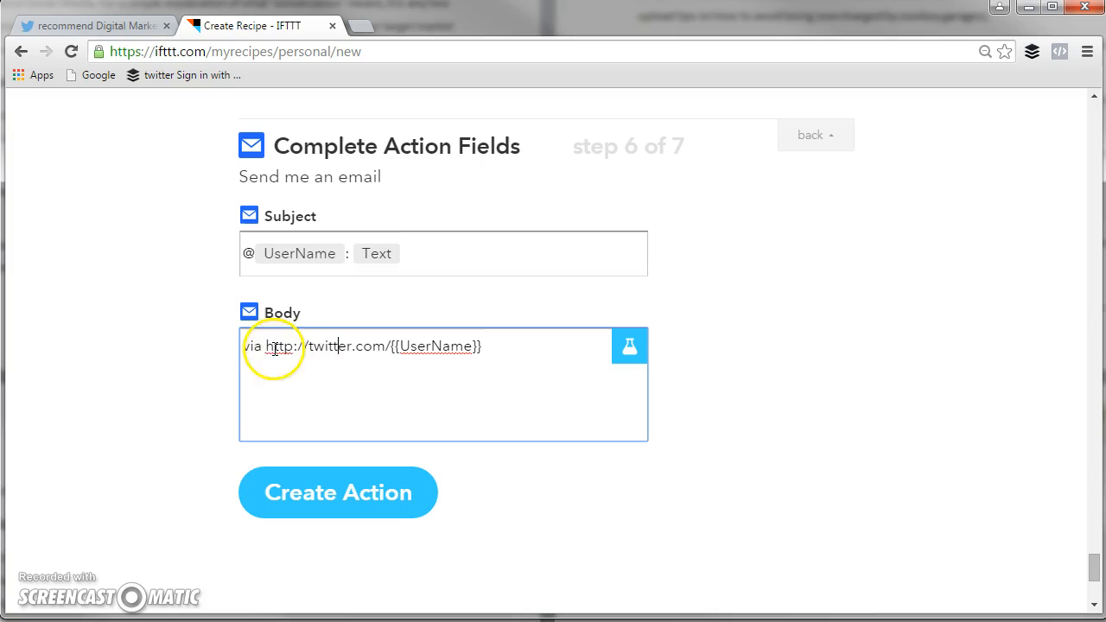
mouse_move(560, 352)
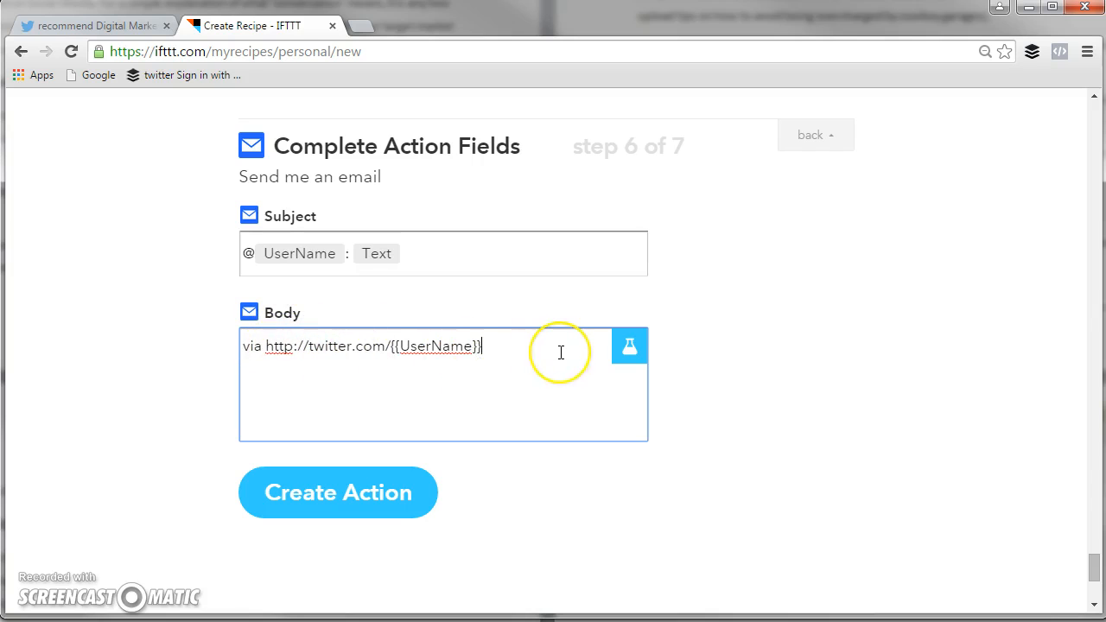
mouse_move(613, 346)
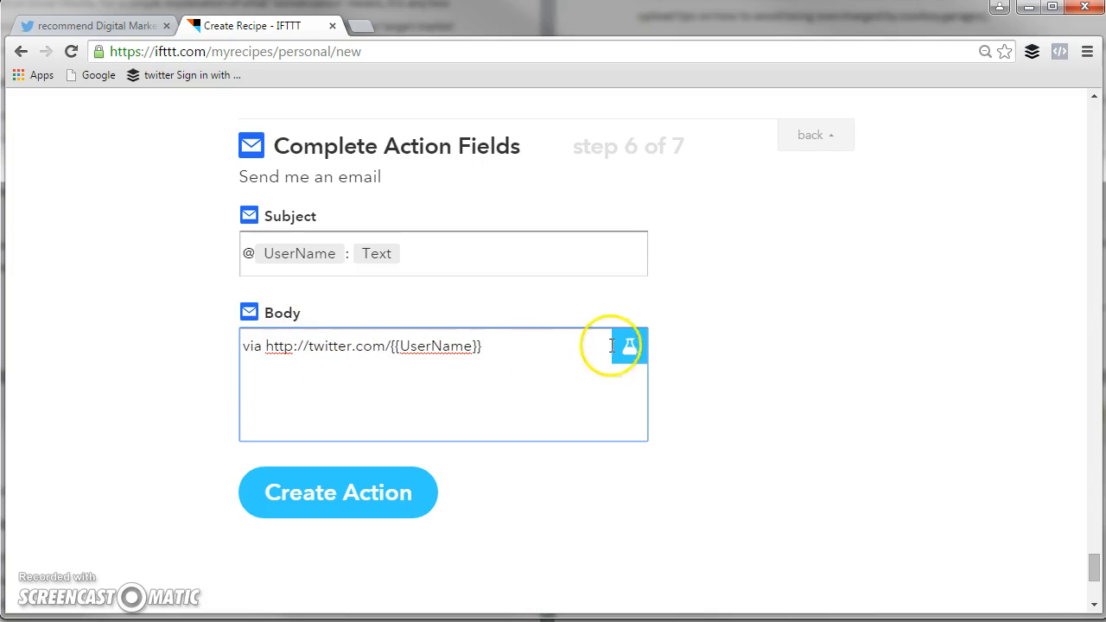
Add the LinkToTweet ingredient to the email body and create the action.
left_click(629, 346)
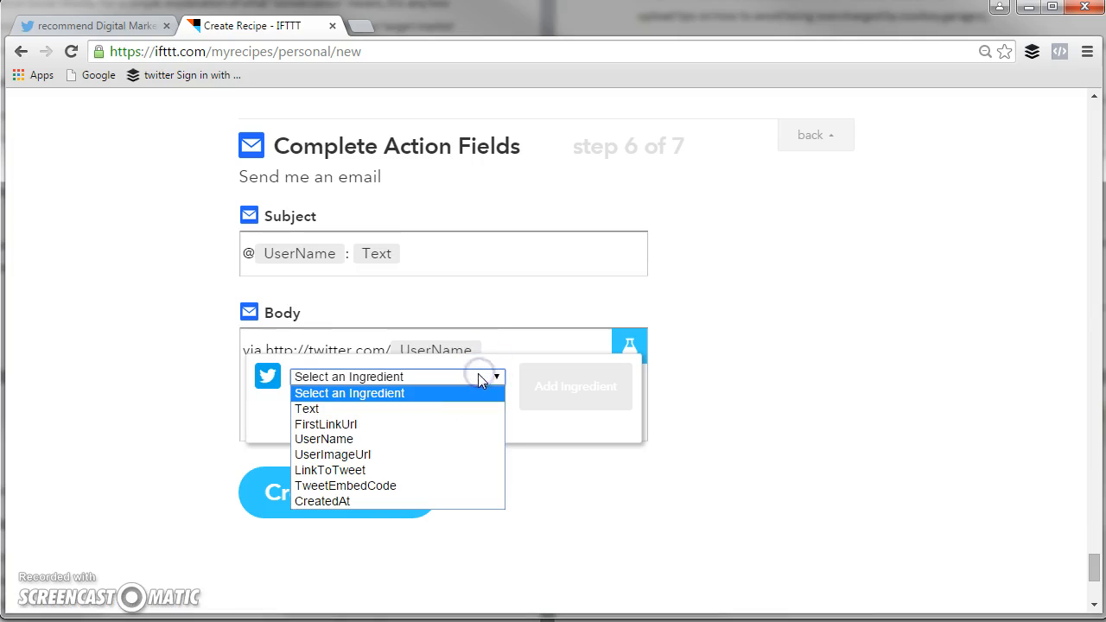
mouse_move(397, 454)
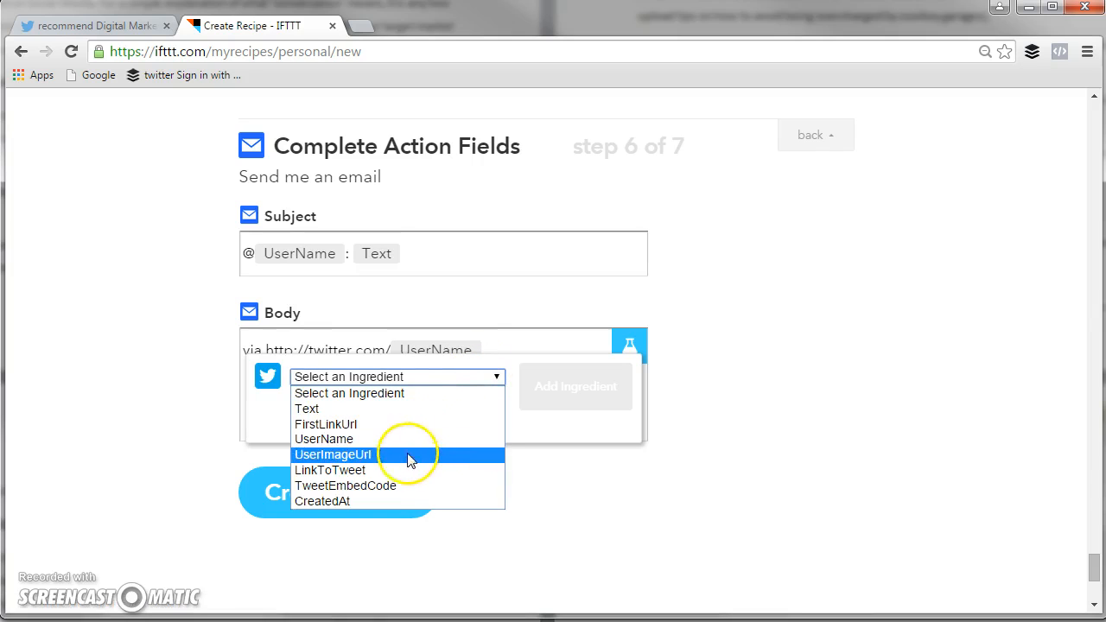
left_click(329, 470)
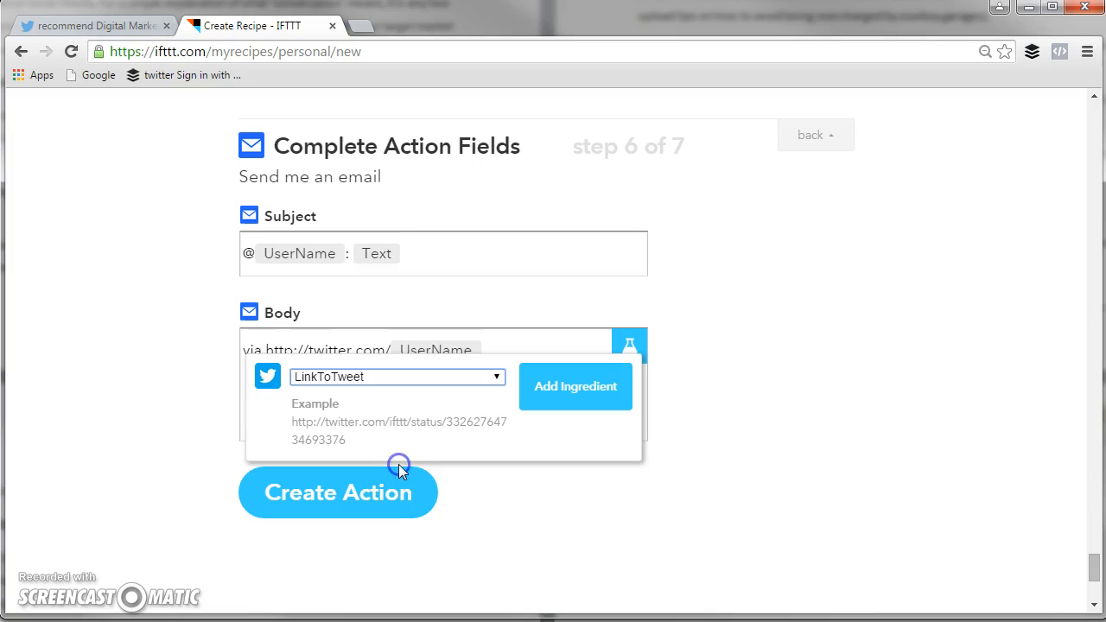
mouse_move(575, 386)
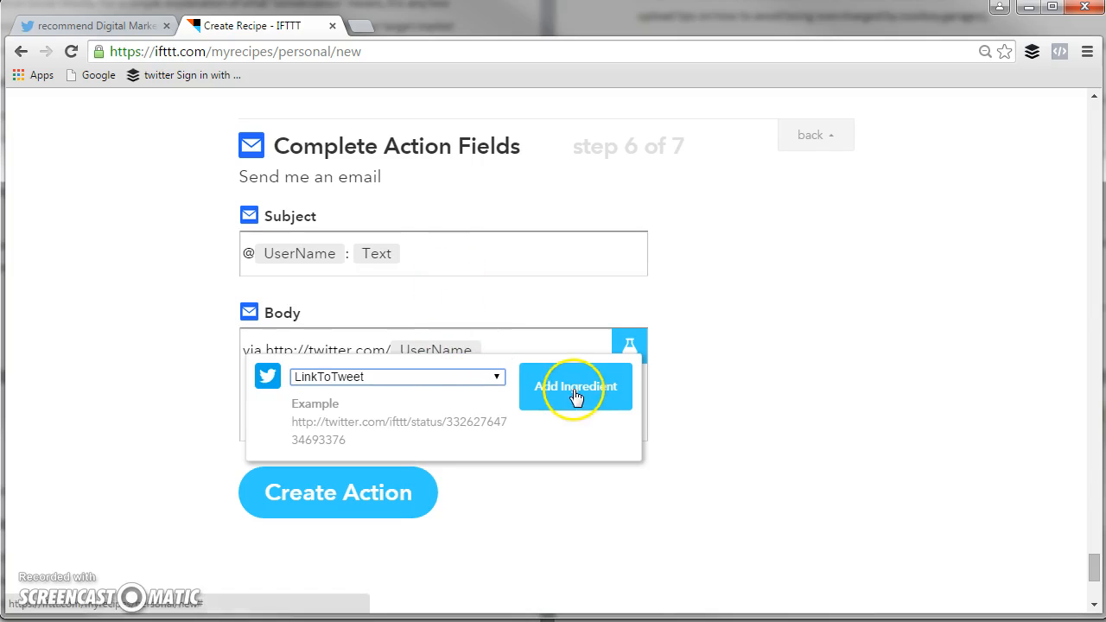
left_click(575, 386)
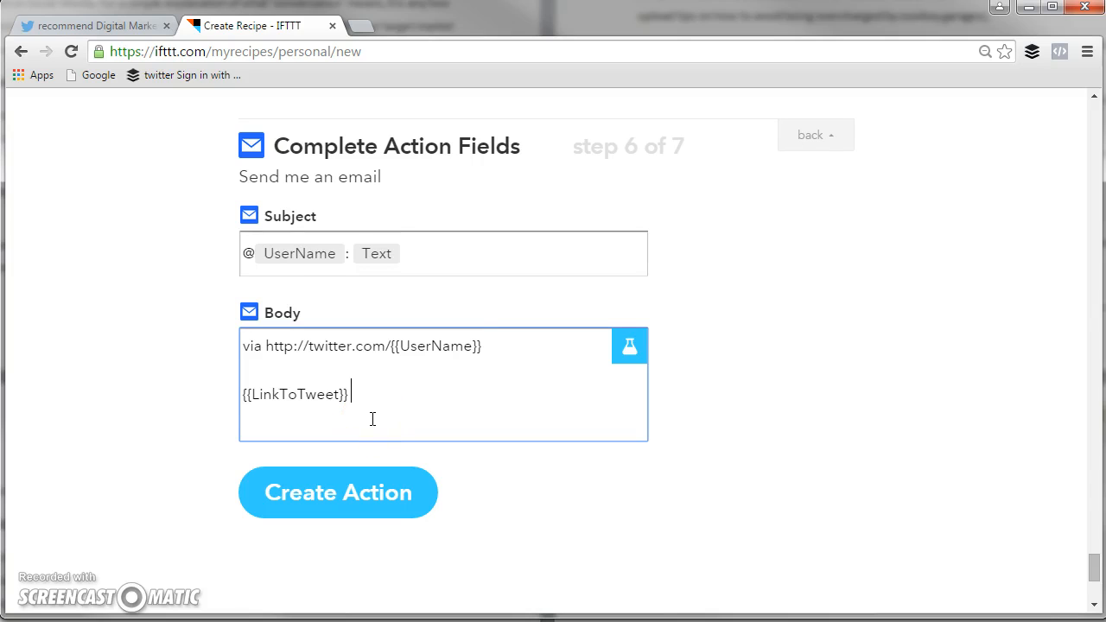
mouse_move(337, 508)
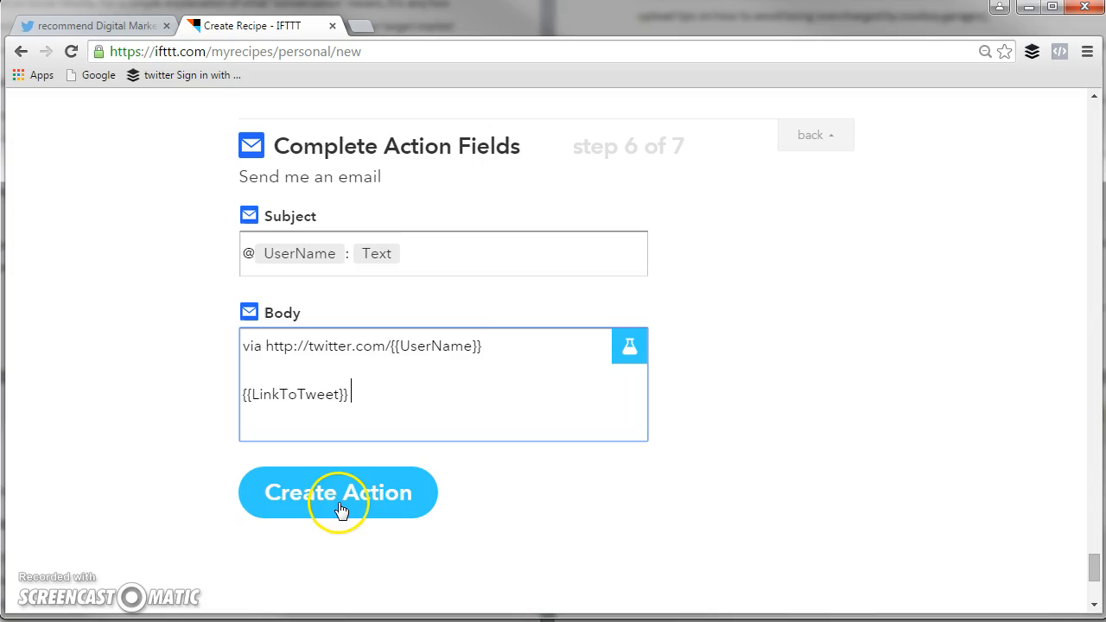
left_click(338, 492)
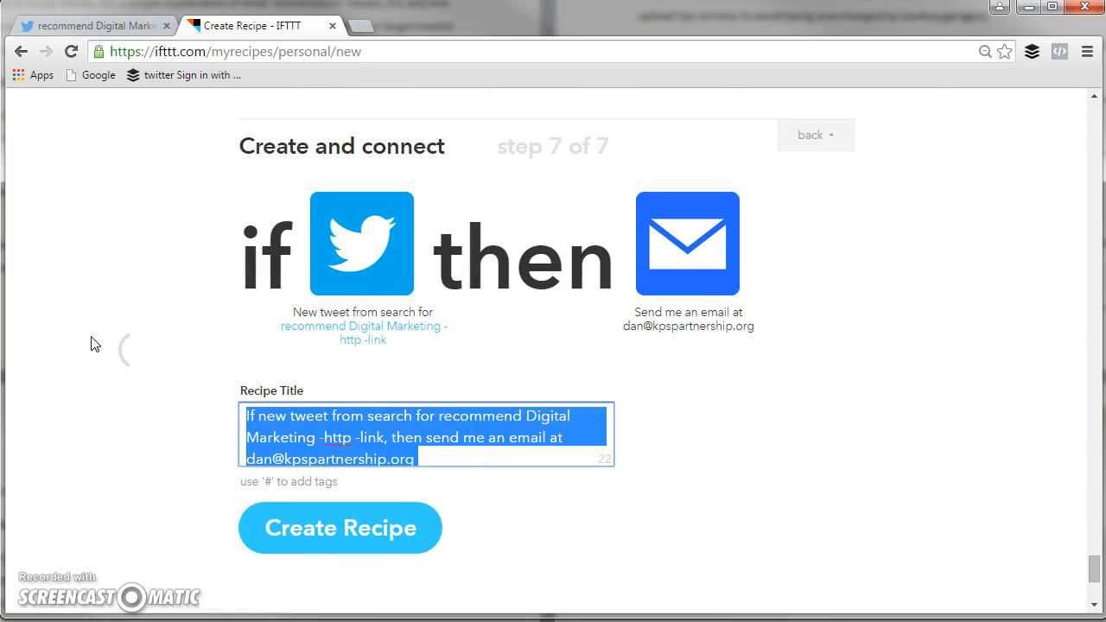
Title the recipe 'Twitter Marketing search' and create it.
type("Twit")
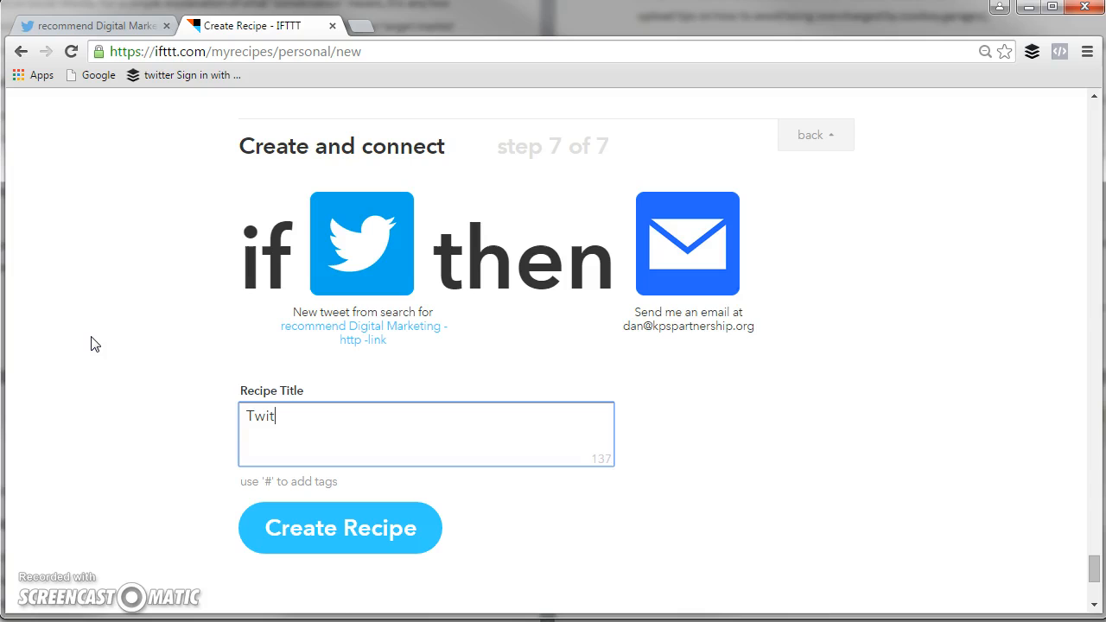
type("ter Marketin")
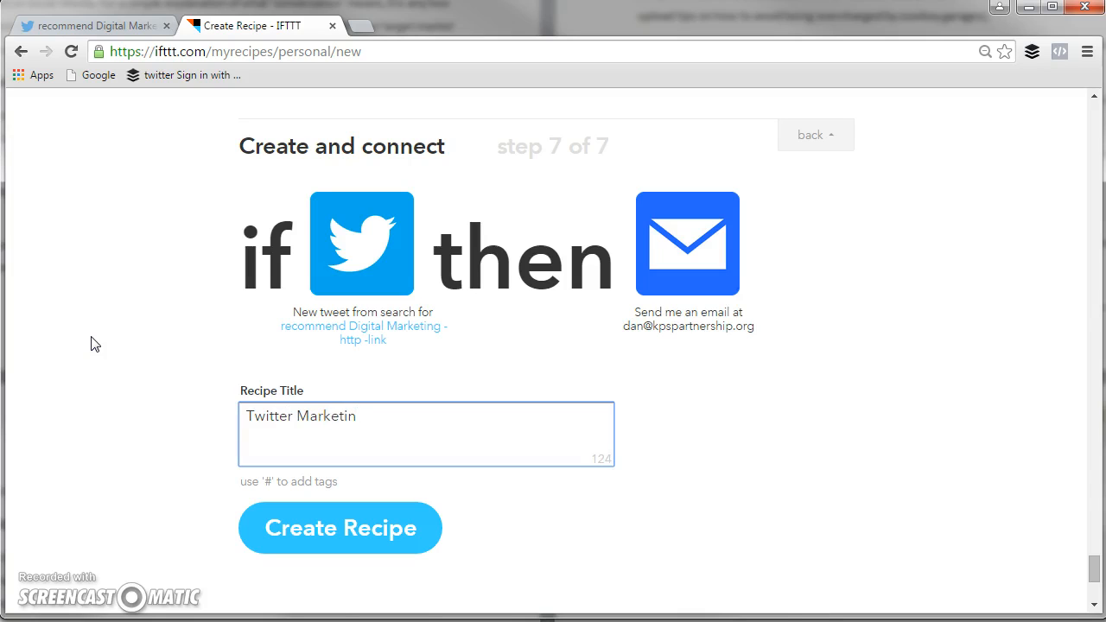
type("g se")
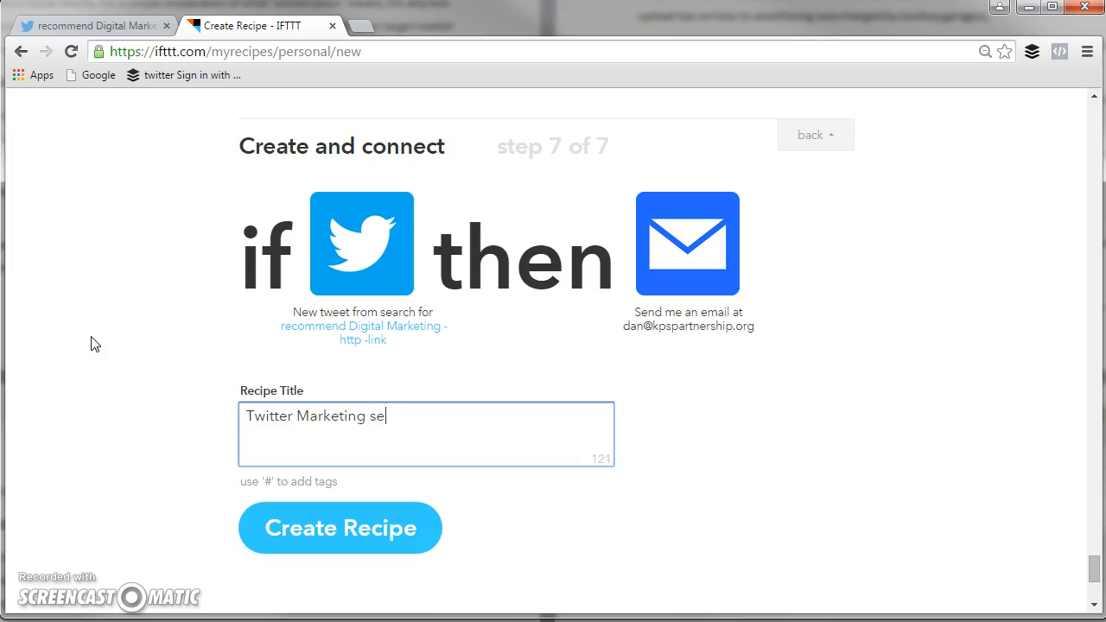
left_click(340, 528)
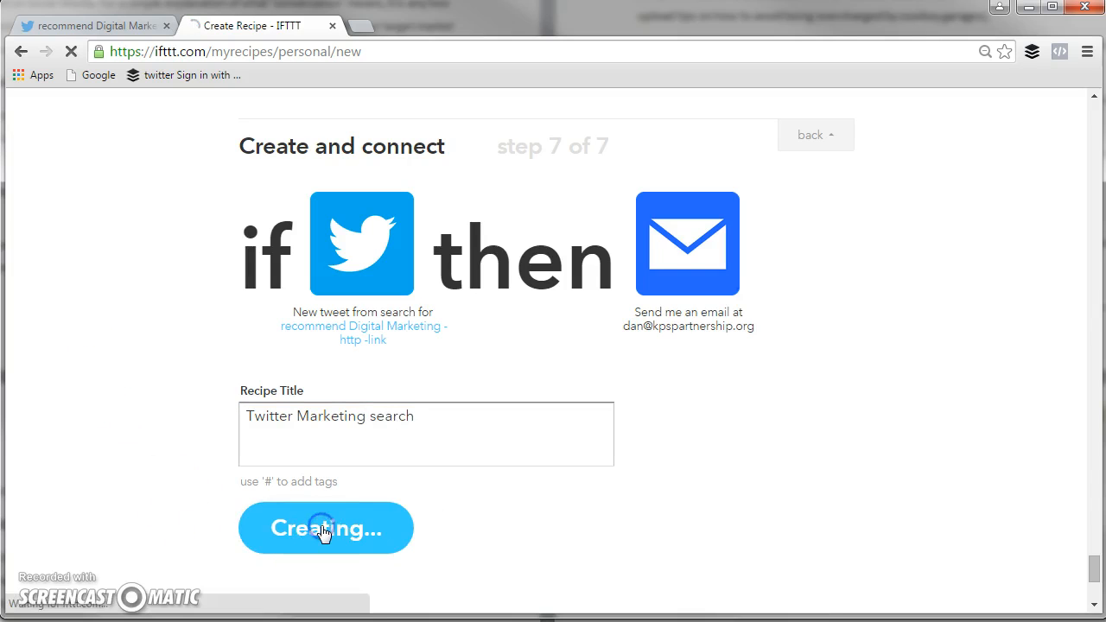
left_click(325, 528)
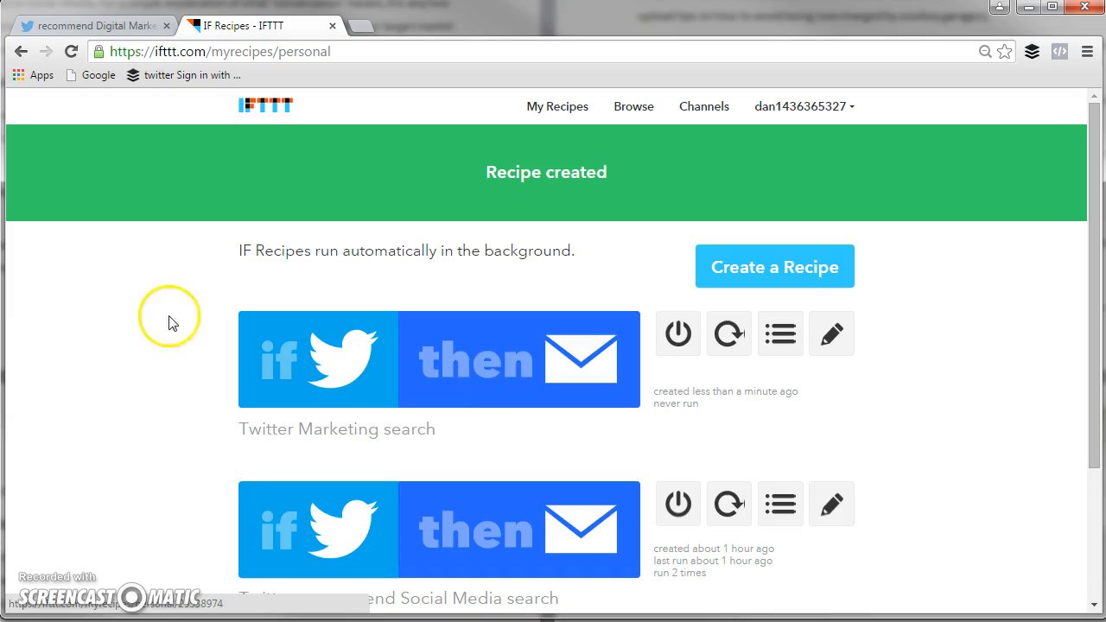
mouse_move(420, 400)
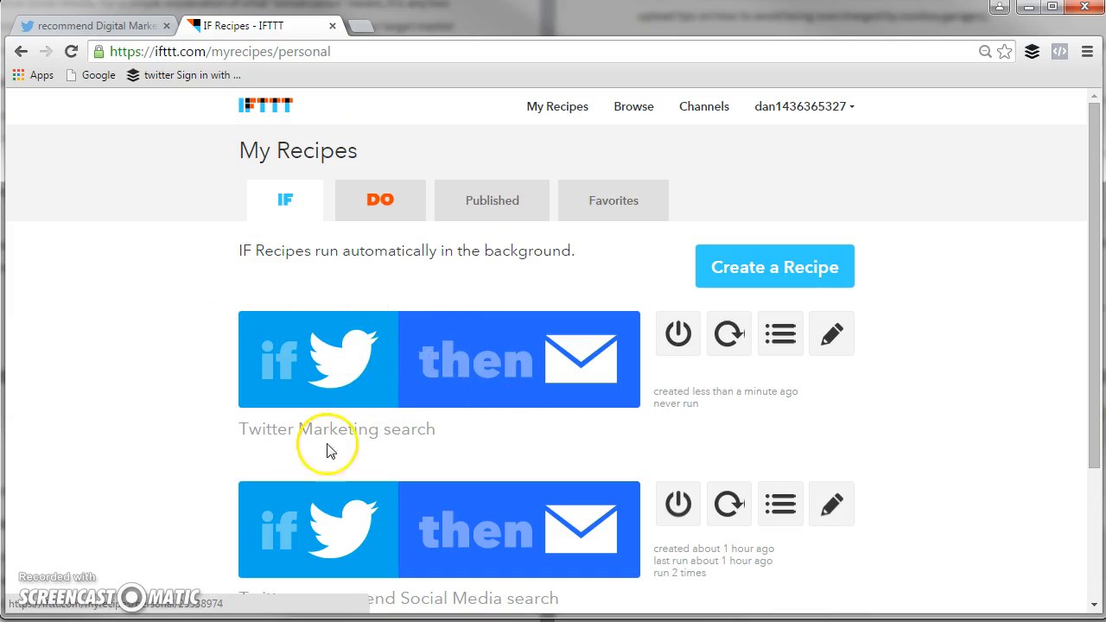
mouse_move(406, 345)
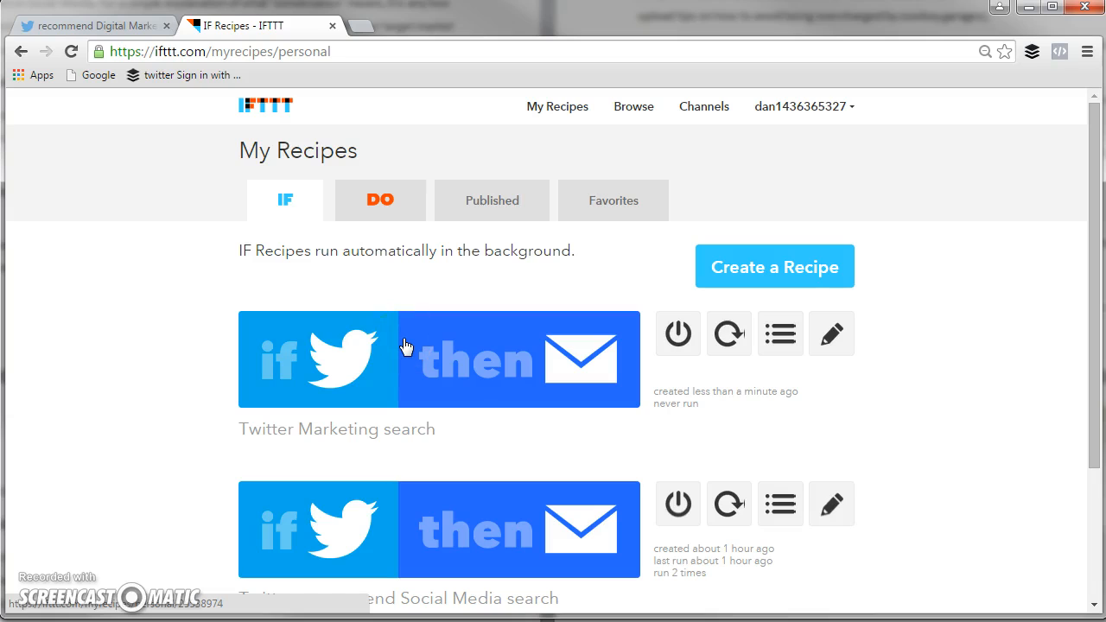
mouse_move(77, 613)
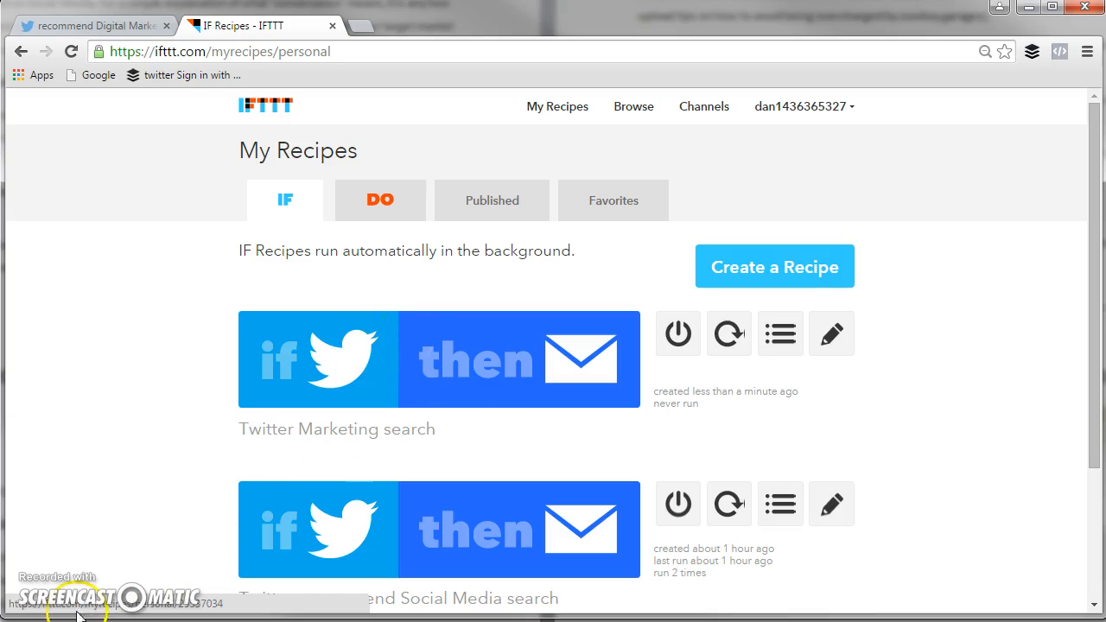